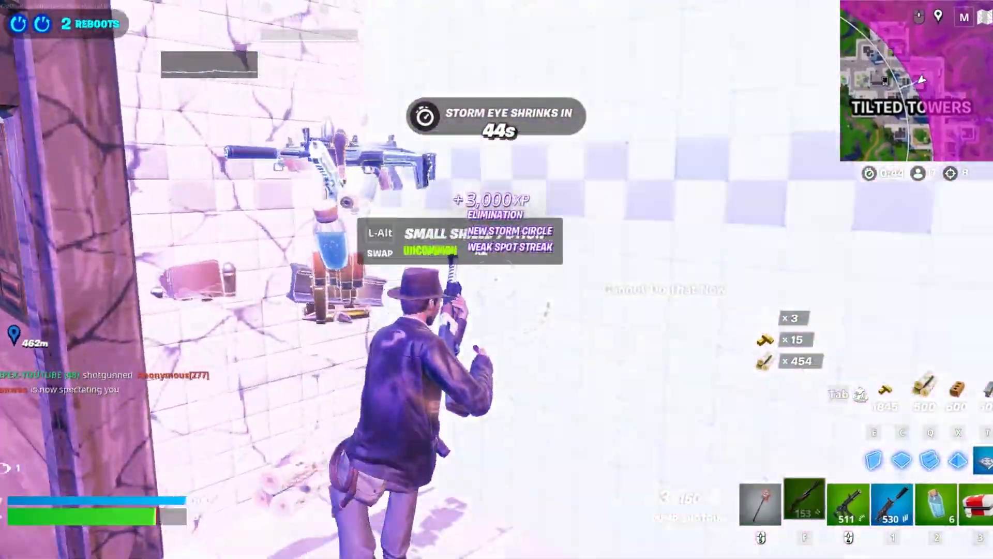
Run Disk Clean-up on Local Disk (C:) from its Properties, deleting the chosen temporary files
click(434, 550)
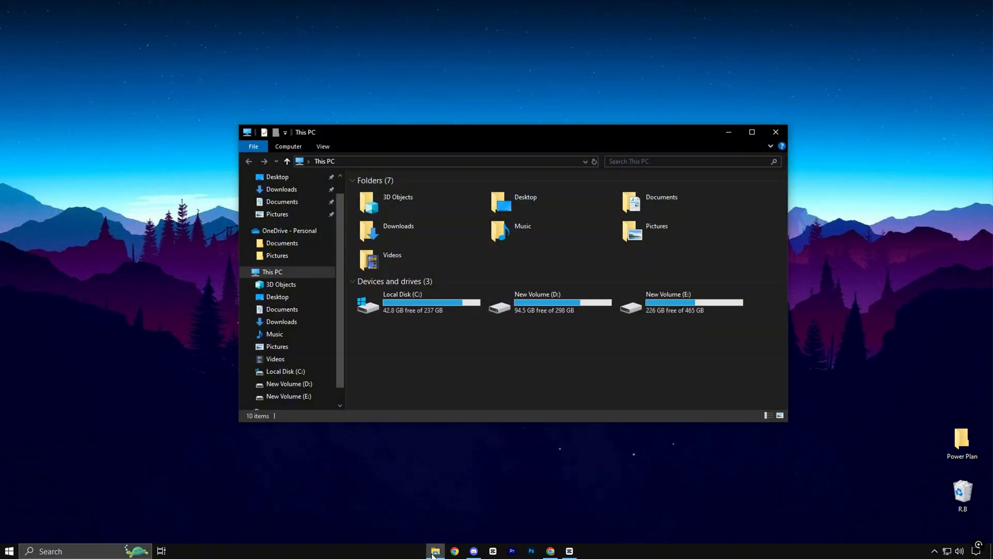
right_click(402, 303)
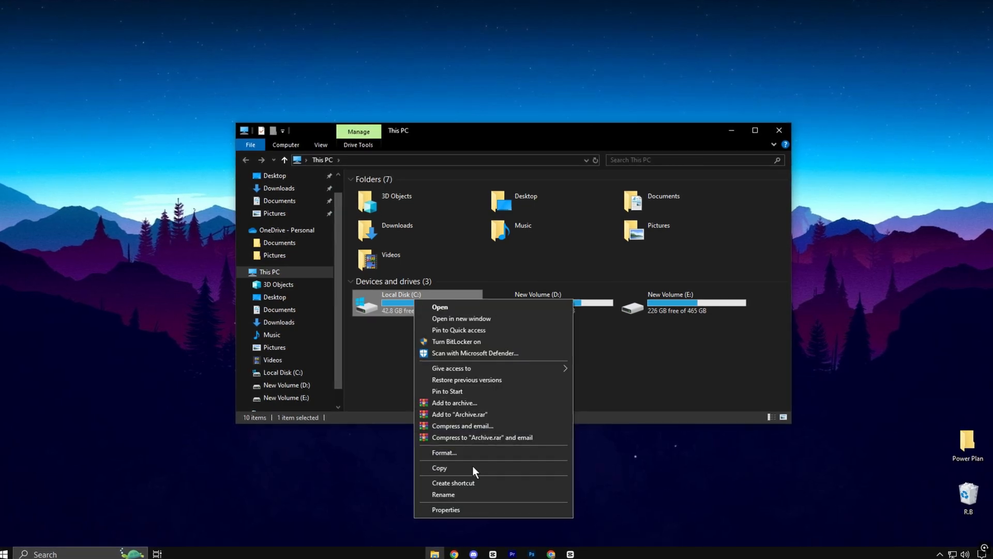
click(445, 509)
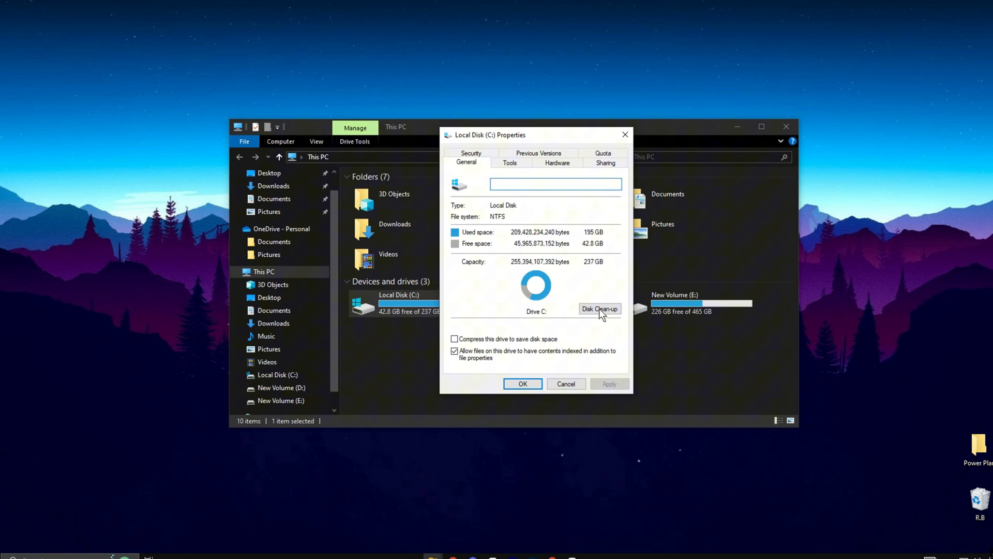
click(599, 308)
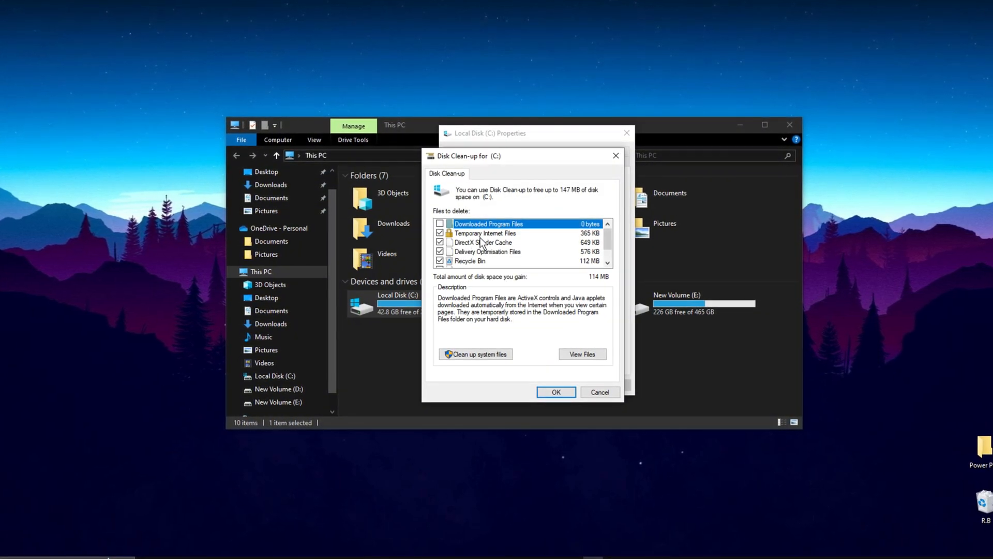
scroll(down, 3)
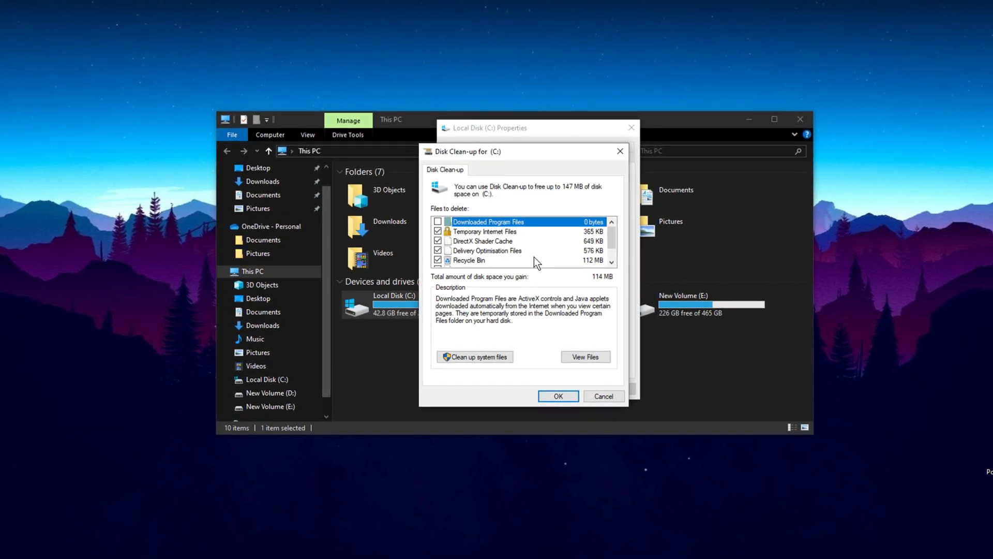
click(558, 396)
text(defr)
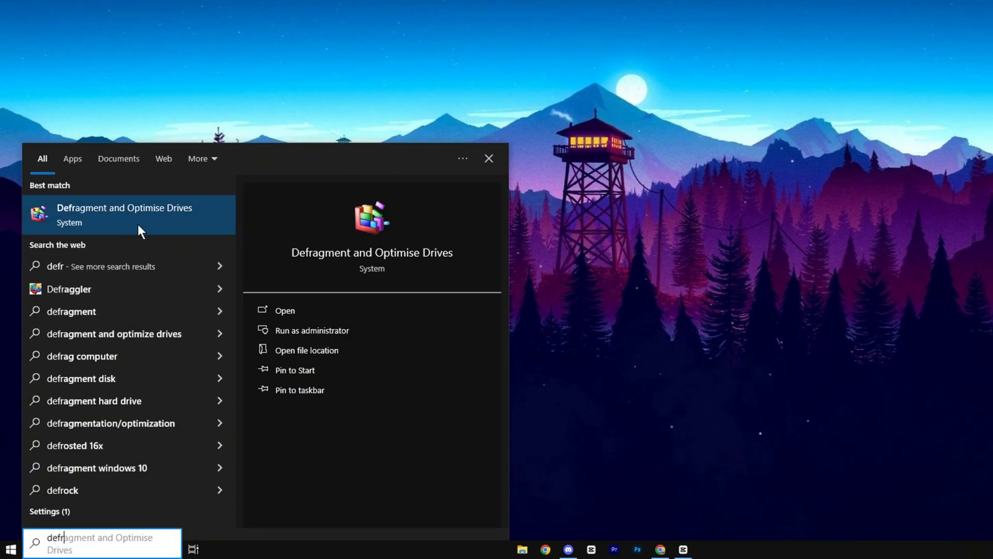
Optimise the New Volume (D:) hard disk in Defragment and Optimise Drives
click(285, 310)
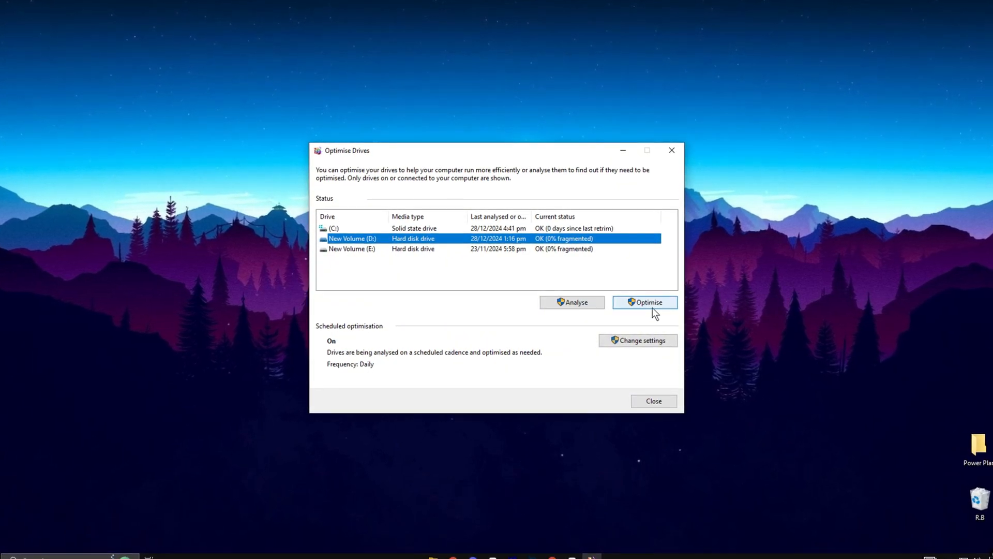
click(645, 301)
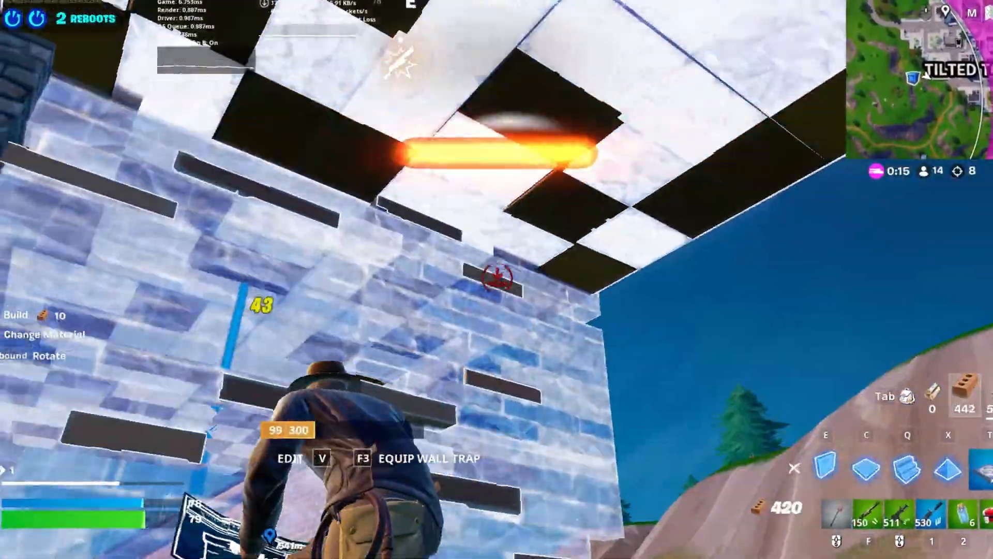
Make High performance the active power plan and bring up its advanced power settings
click(10, 549)
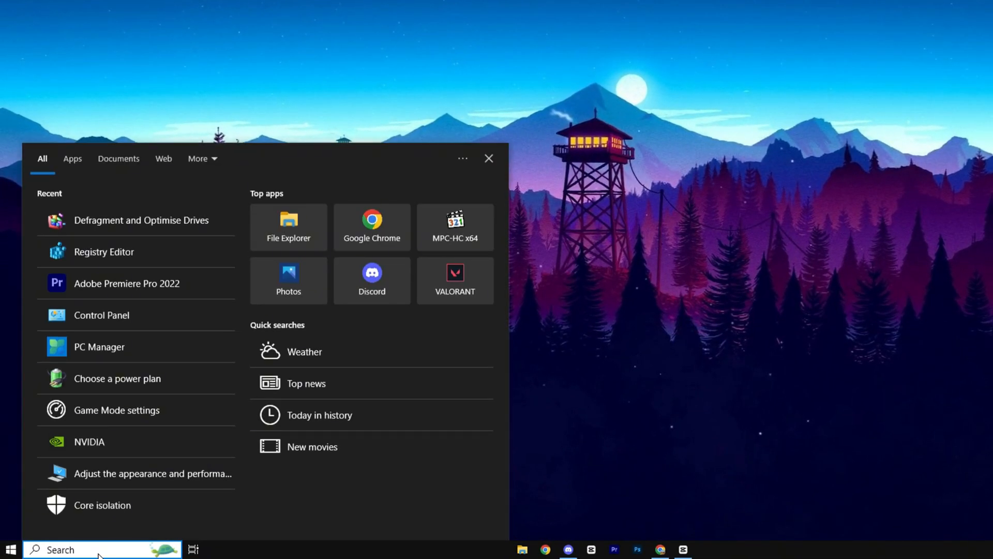
text(power)
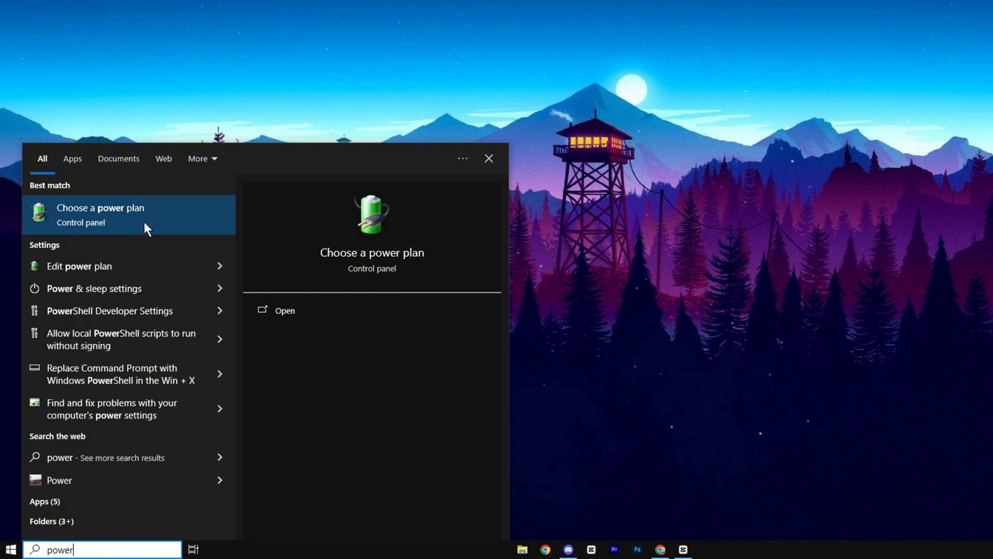
click(100, 214)
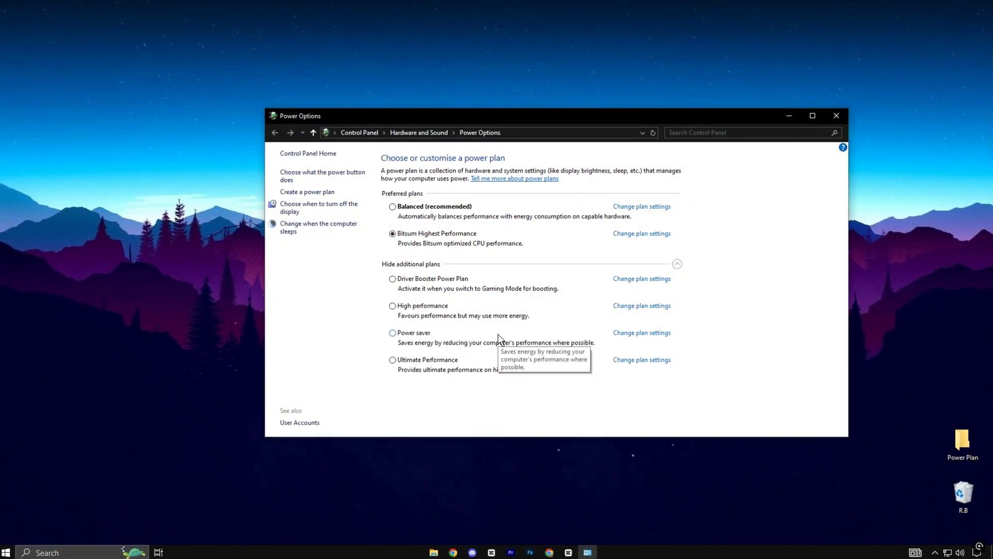
click(389, 306)
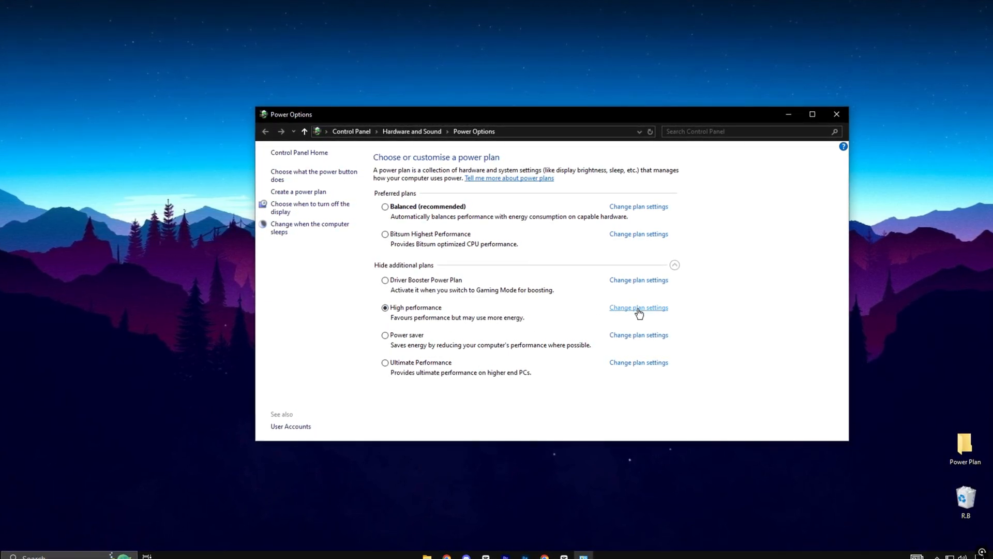
click(638, 307)
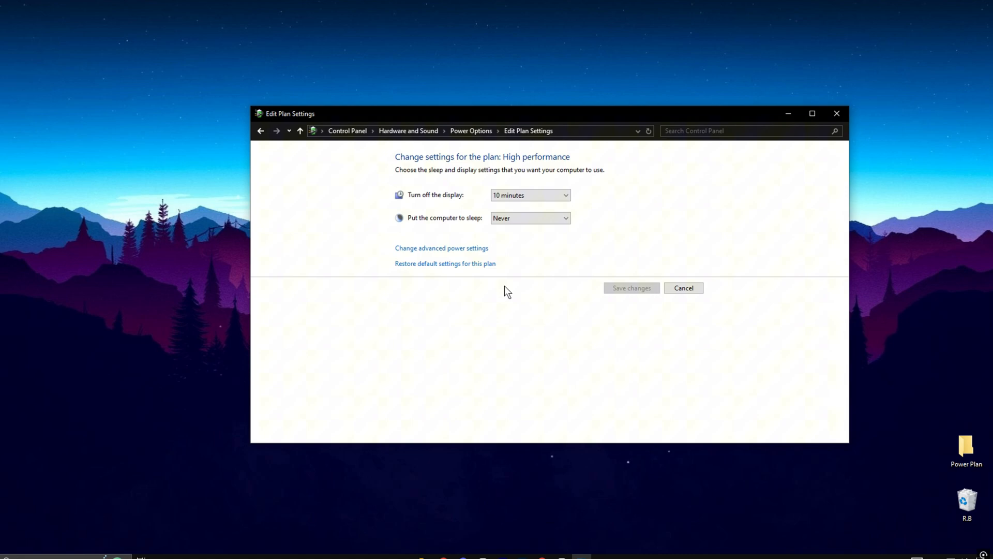
click(442, 247)
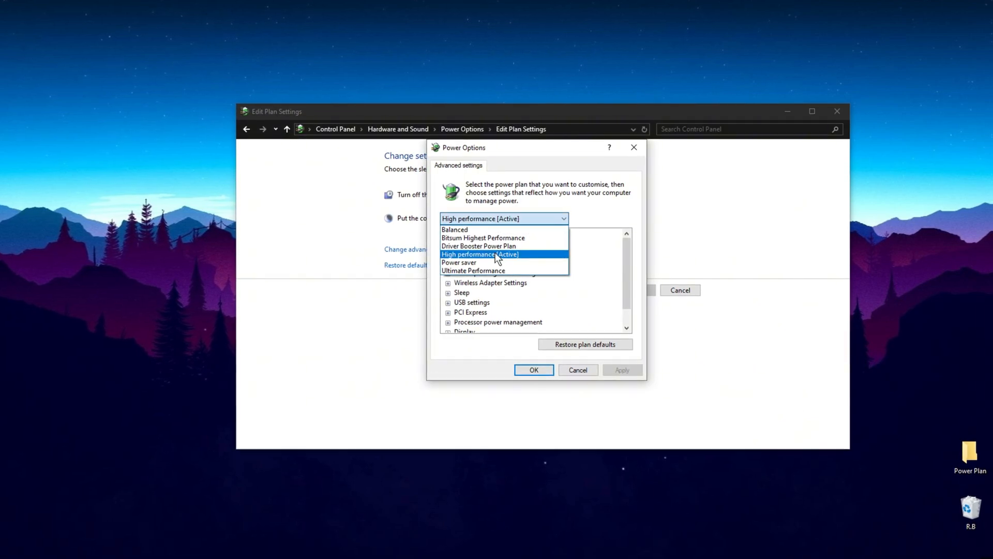
Set core parking minimum cores and over-utilisation threshold to 100% and apply the changes
click(478, 255)
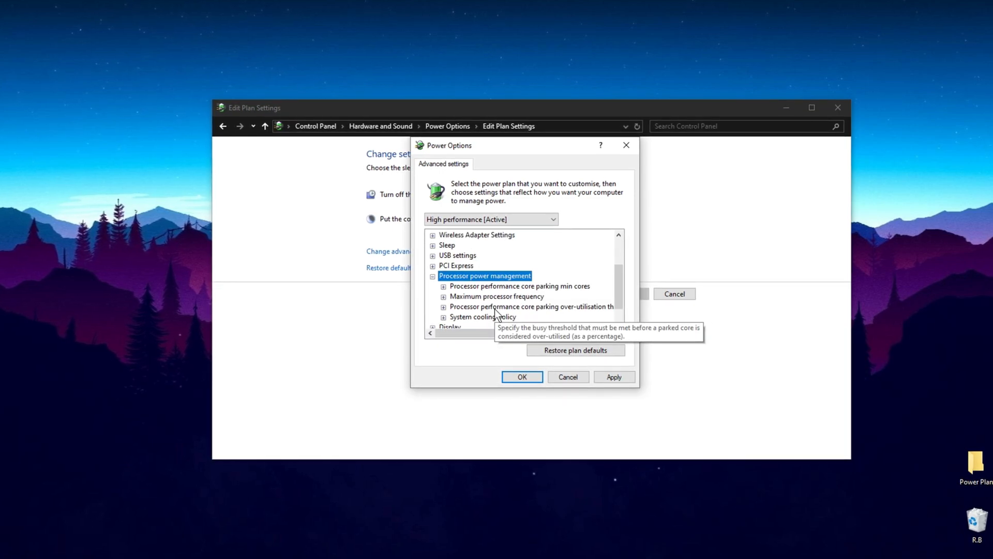
click(444, 287)
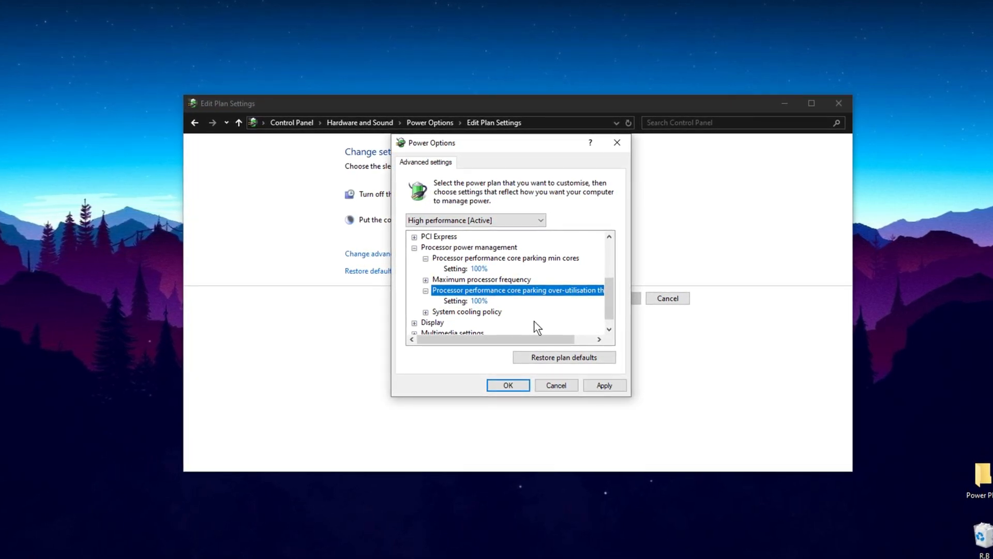
click(602, 386)
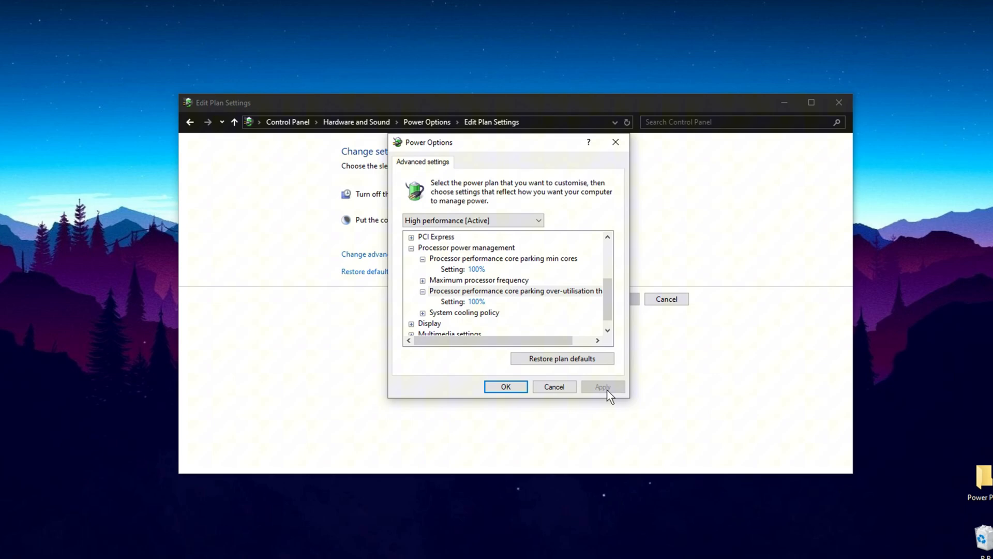
click(506, 386)
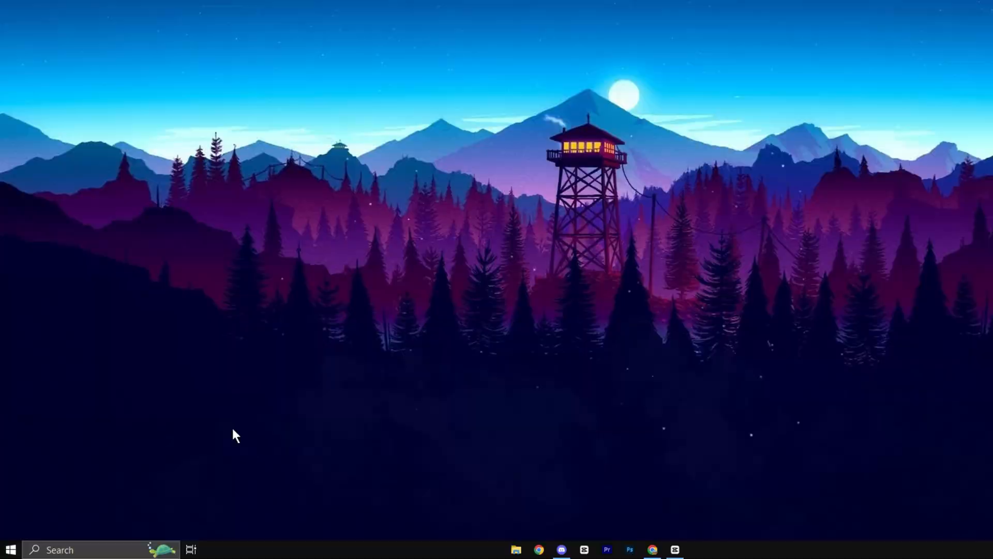
Enable Automatically manage paging file size for all drives and confirm the System Properties dialogs
text(adva)
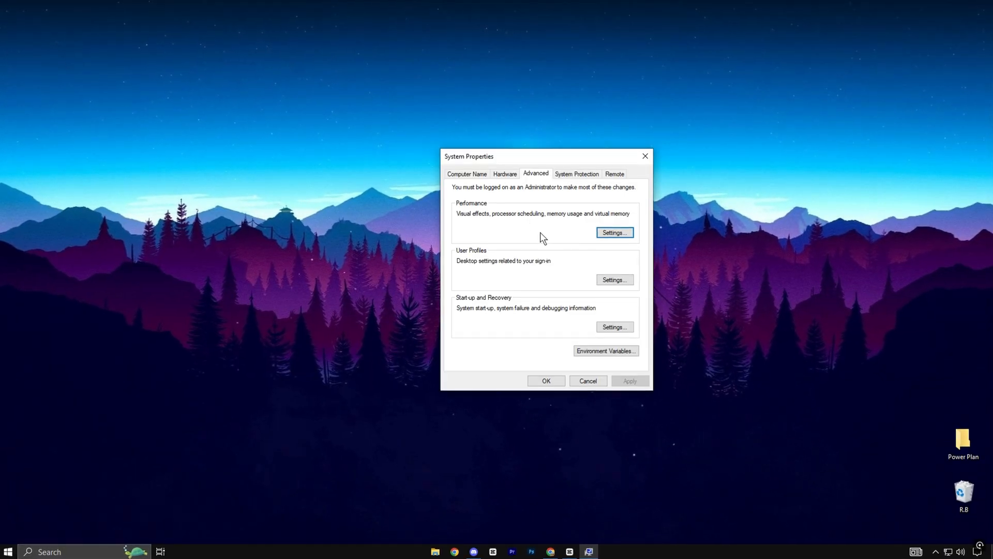
click(614, 232)
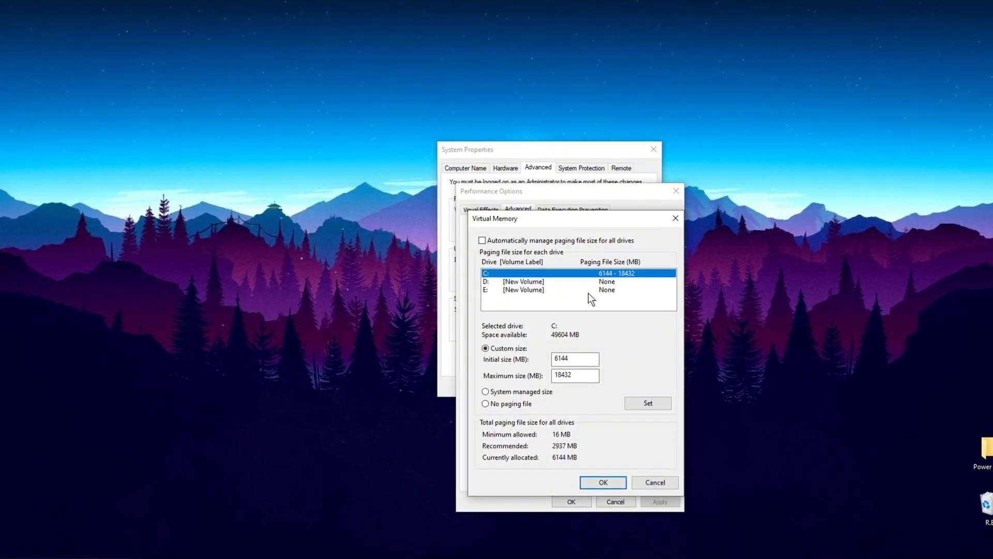
click(482, 239)
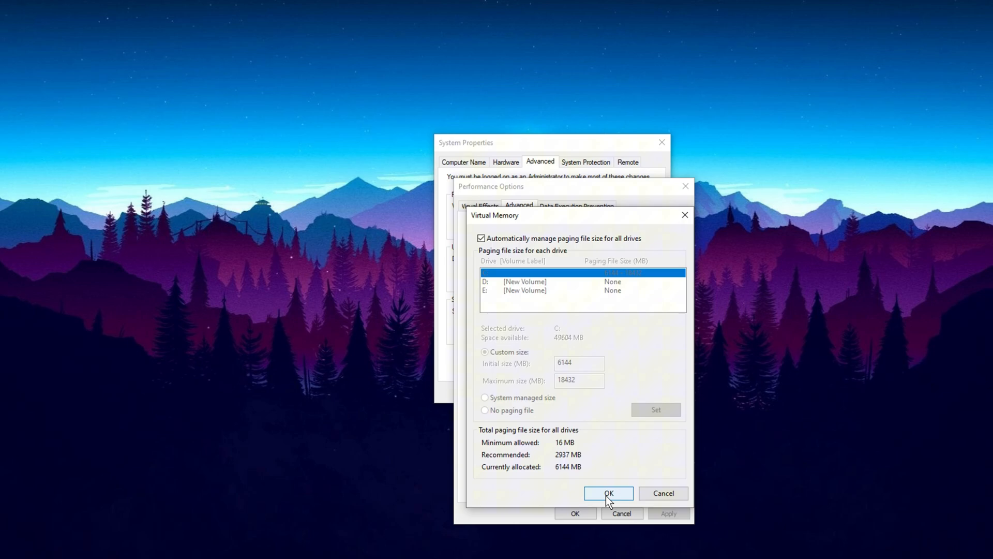
click(607, 493)
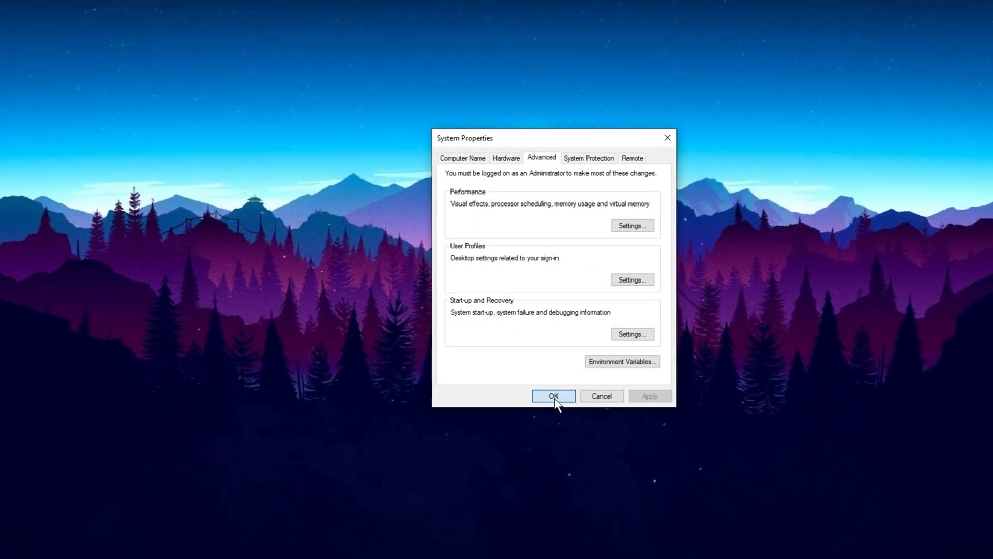
click(553, 396)
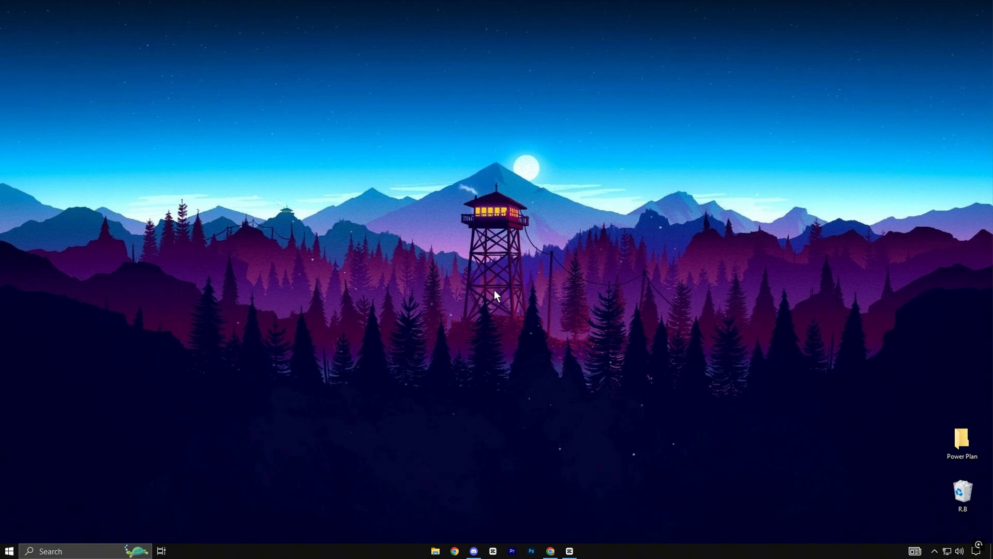
mouse_move(513, 306)
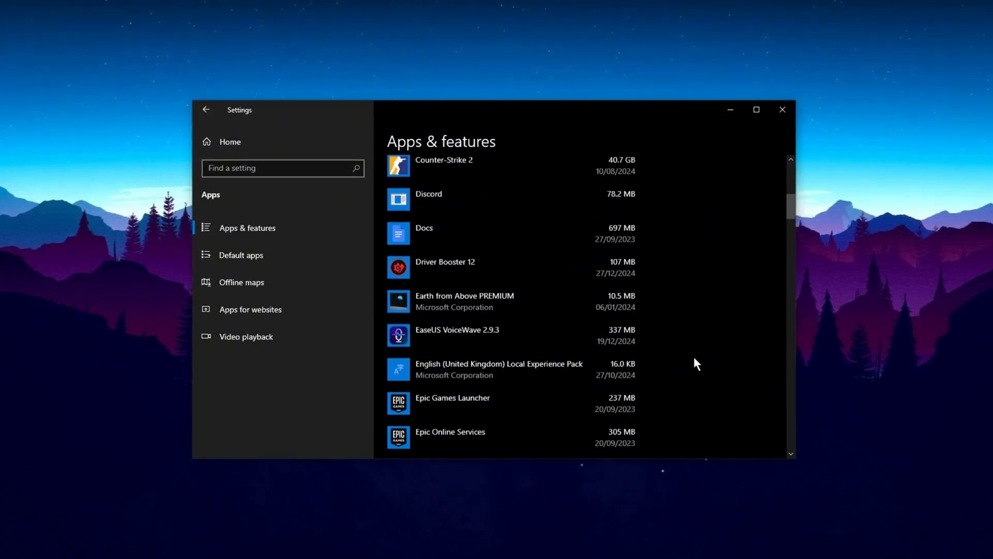
scroll(down, 3)
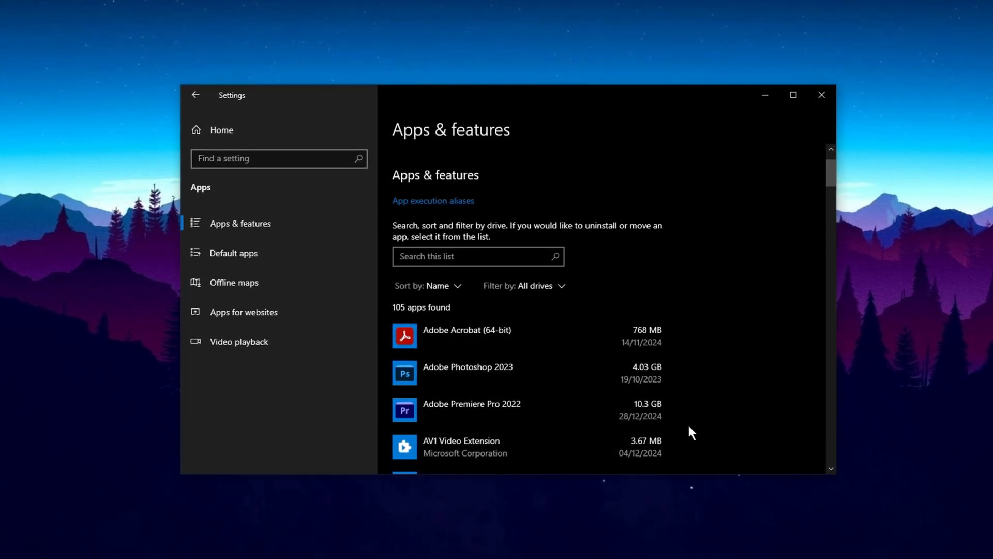
click(820, 95)
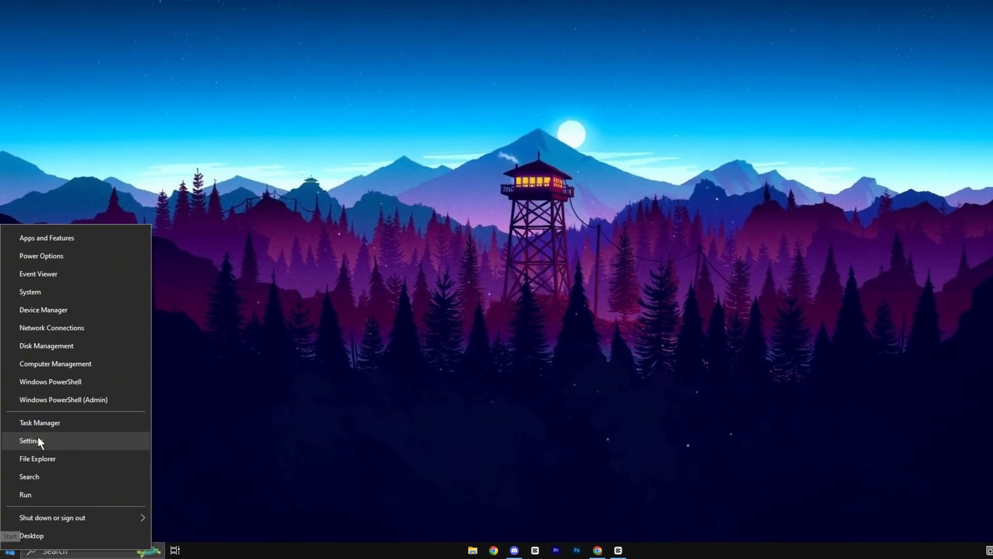
Check that Storage Sense is on under System > Storage and close Settings
click(30, 440)
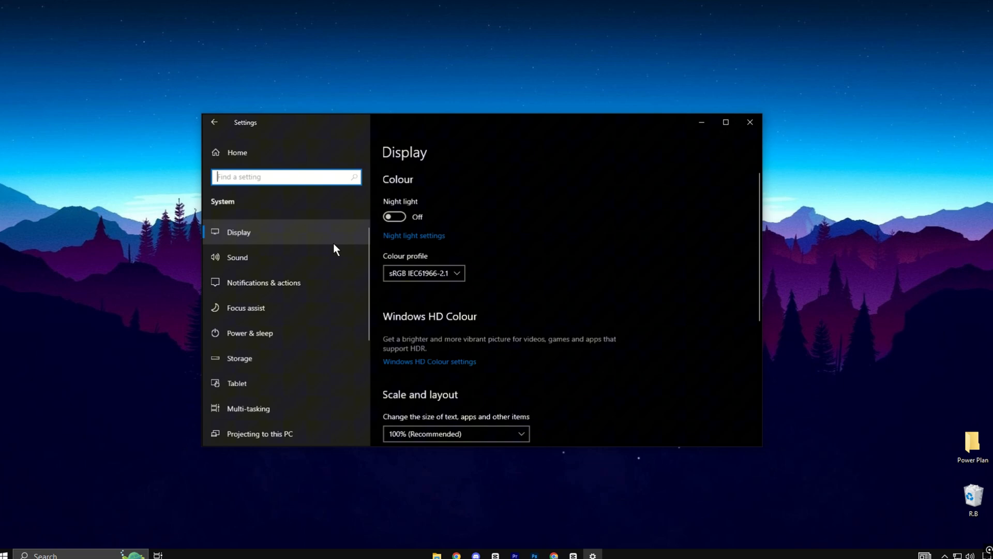
click(239, 358)
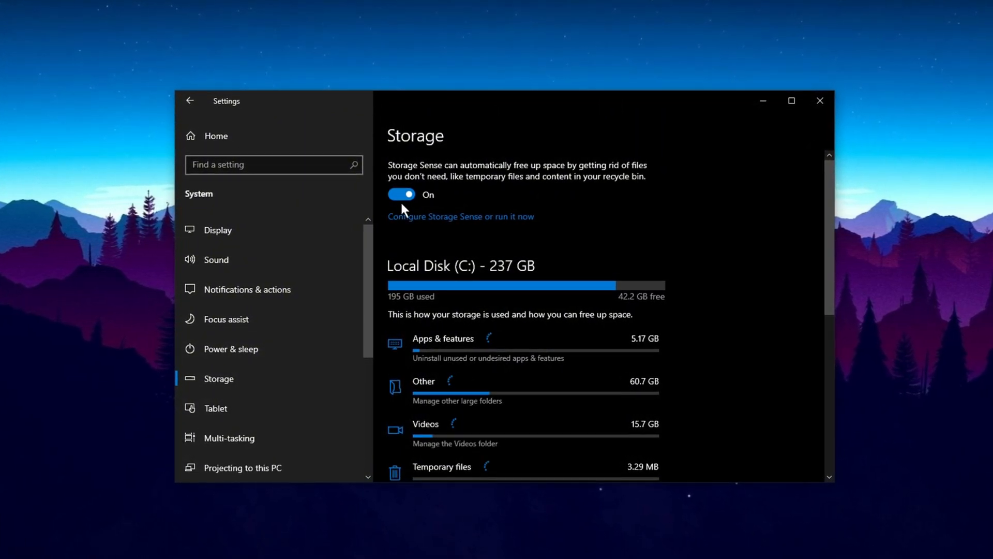
click(819, 100)
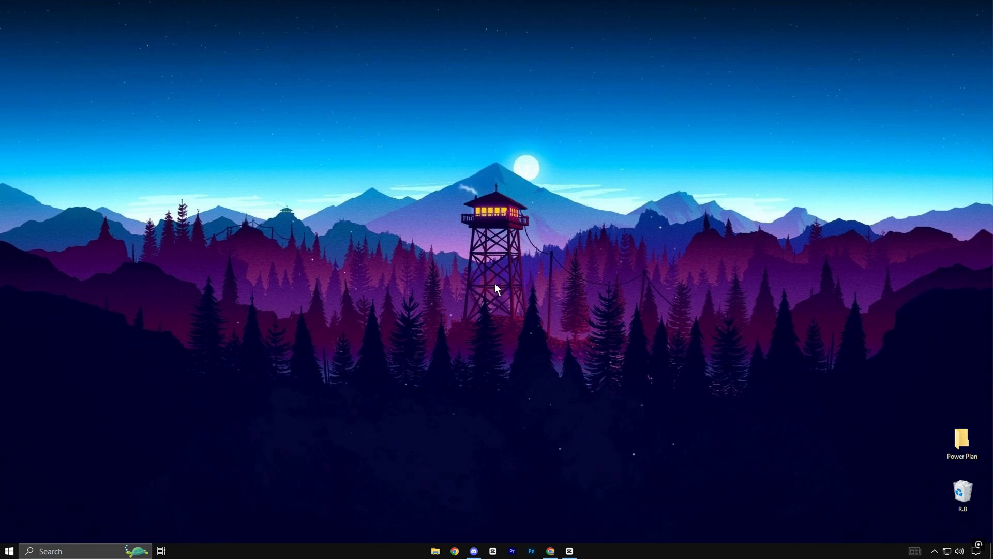
mouse_move(505, 281)
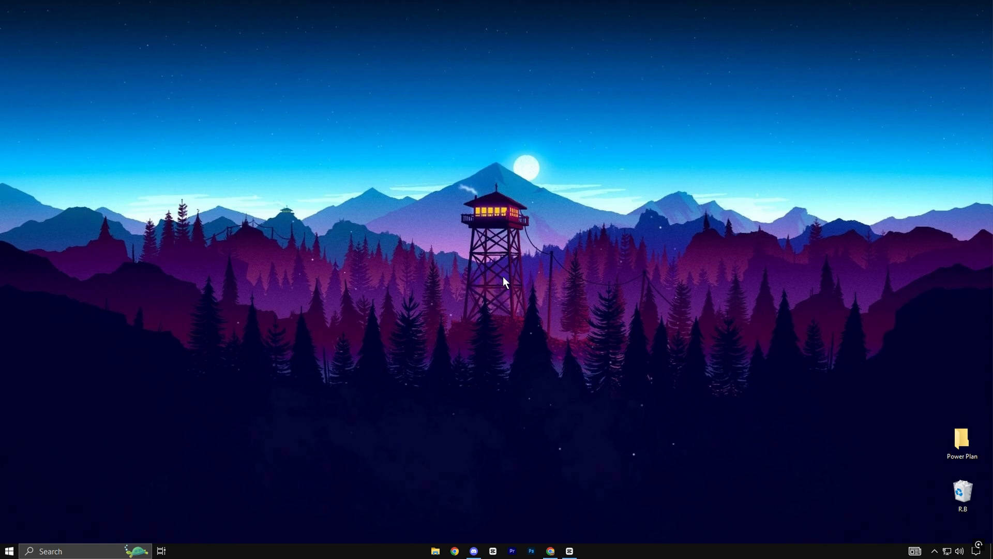
mouse_move(484, 304)
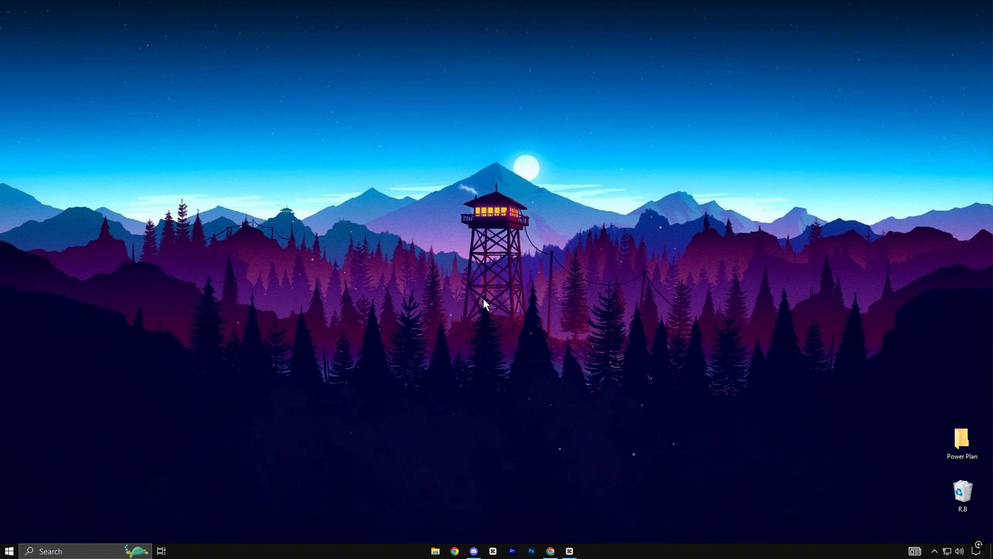
Adjust visual effects for best performance, keeping Show thumbnails instead of icons, and apply
text(advan)
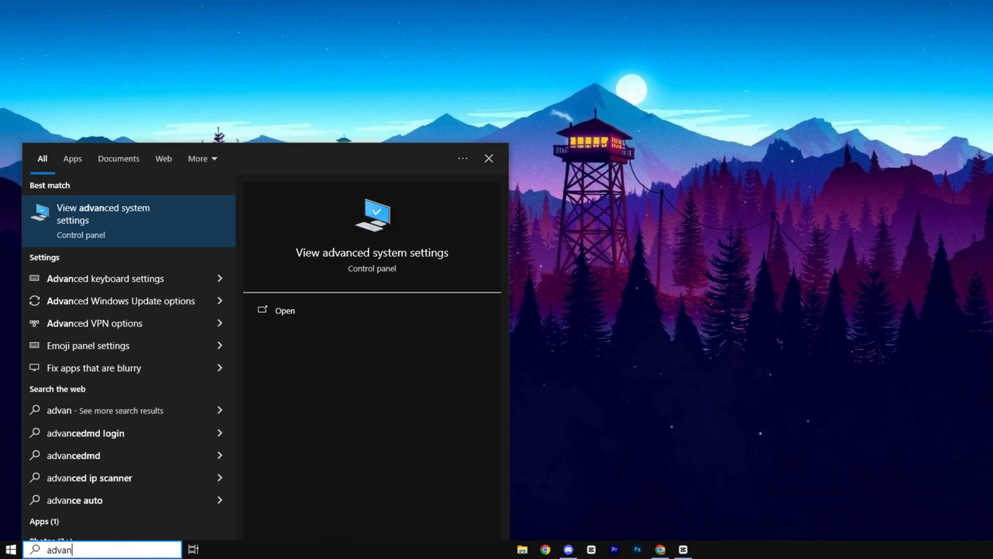
click(104, 213)
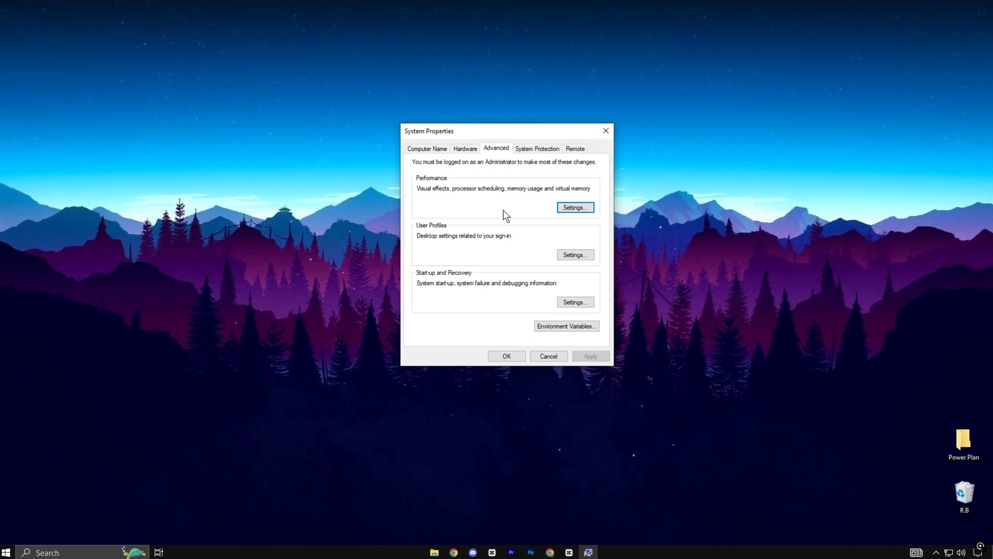
click(574, 207)
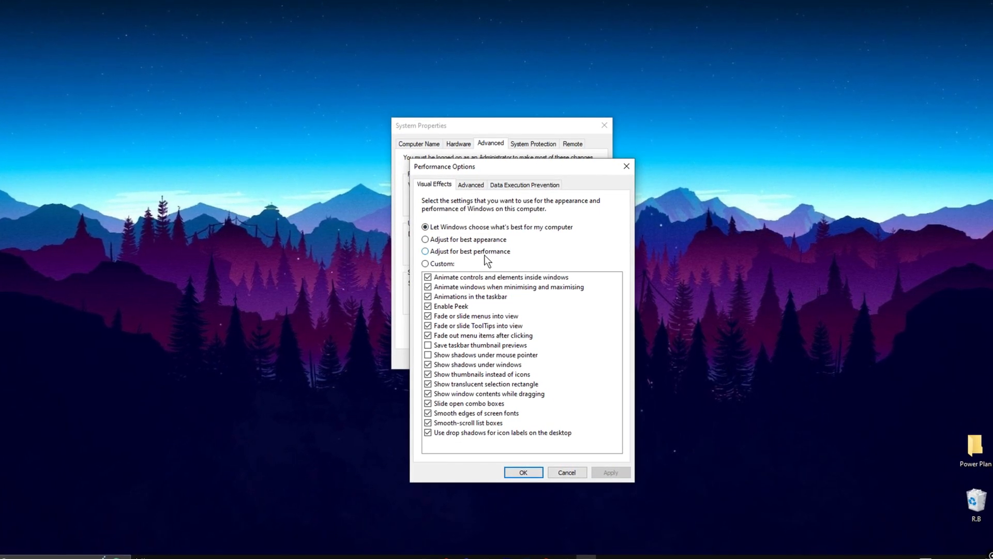
click(424, 250)
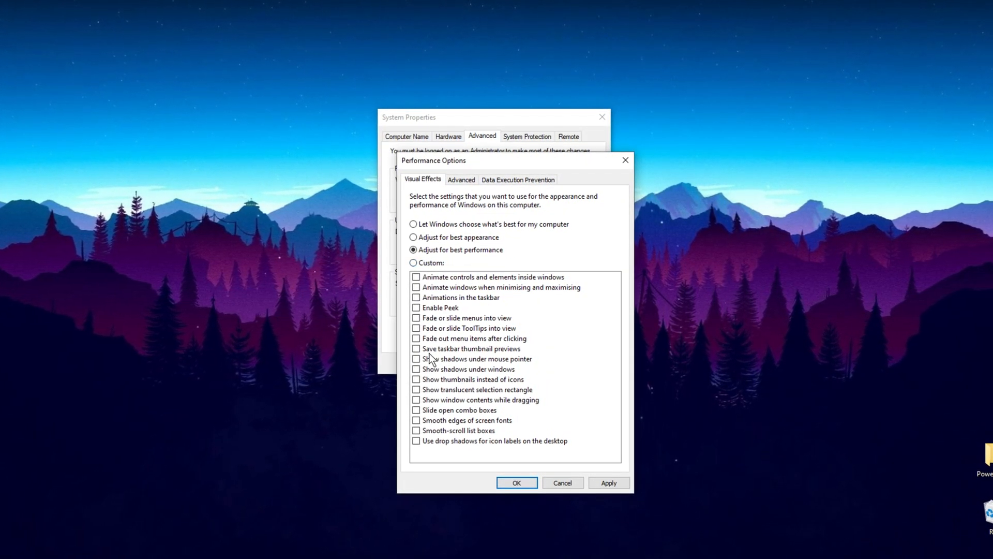
click(413, 381)
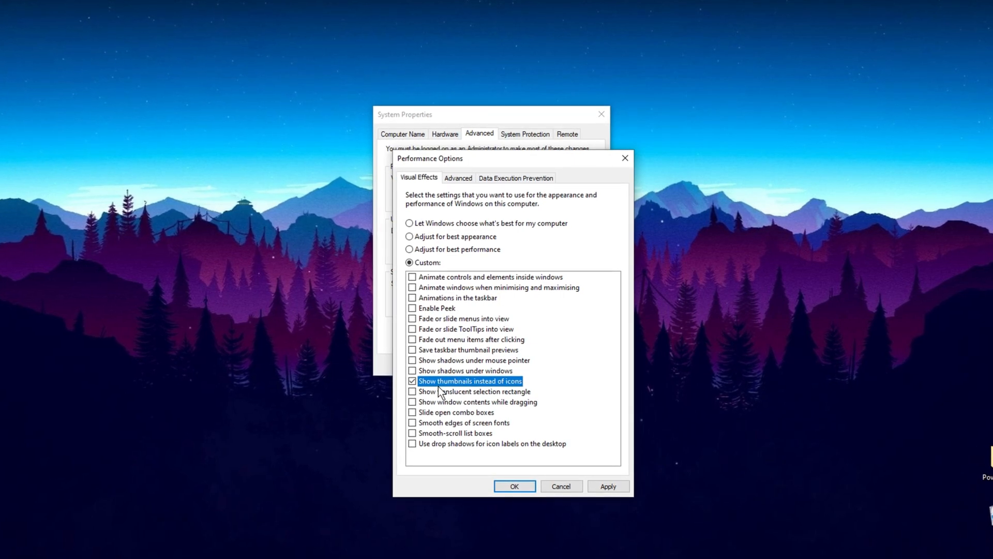
click(410, 425)
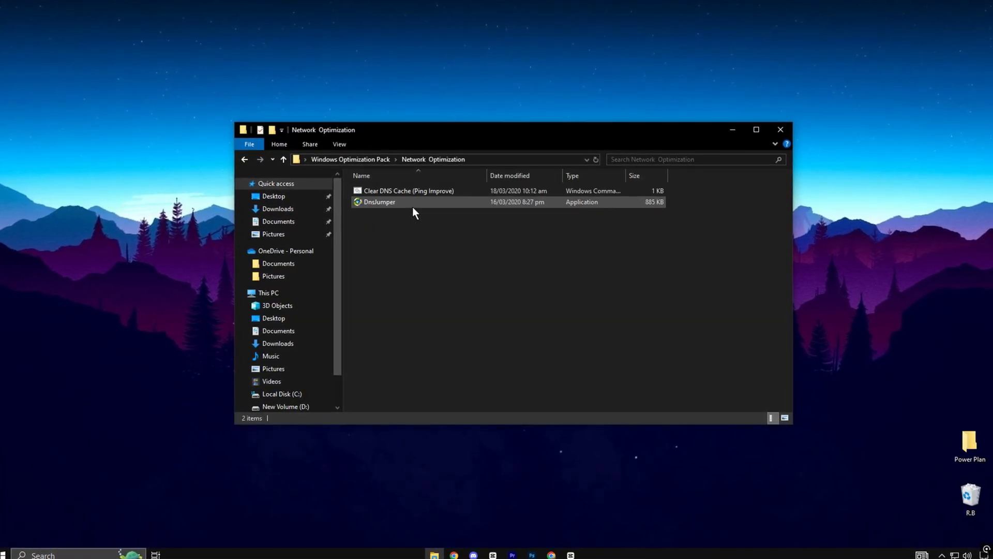
Run DNS Jumper's fastest-DNS test and apply the winning server 199.85.127.10 / 199.85.126.10
click(377, 200)
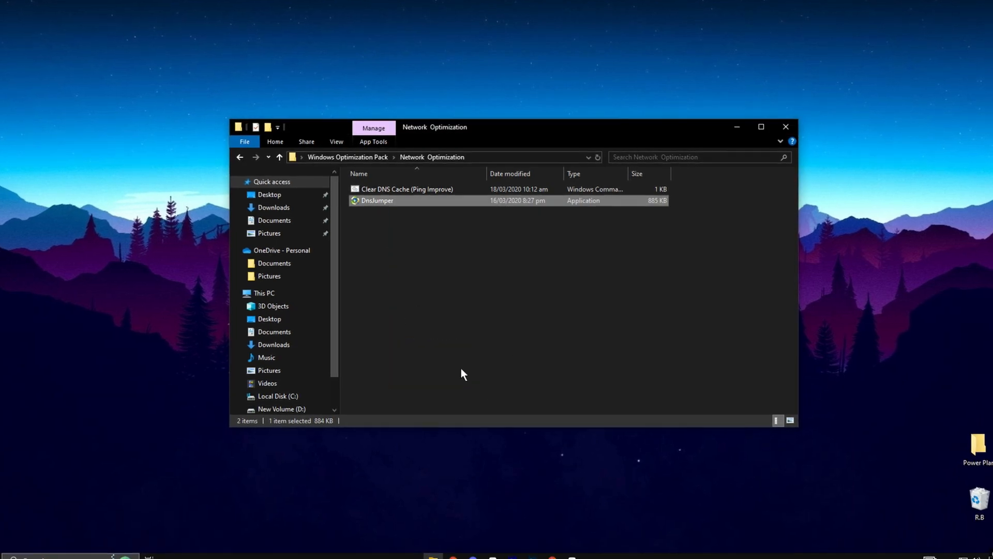
double_click(377, 200)
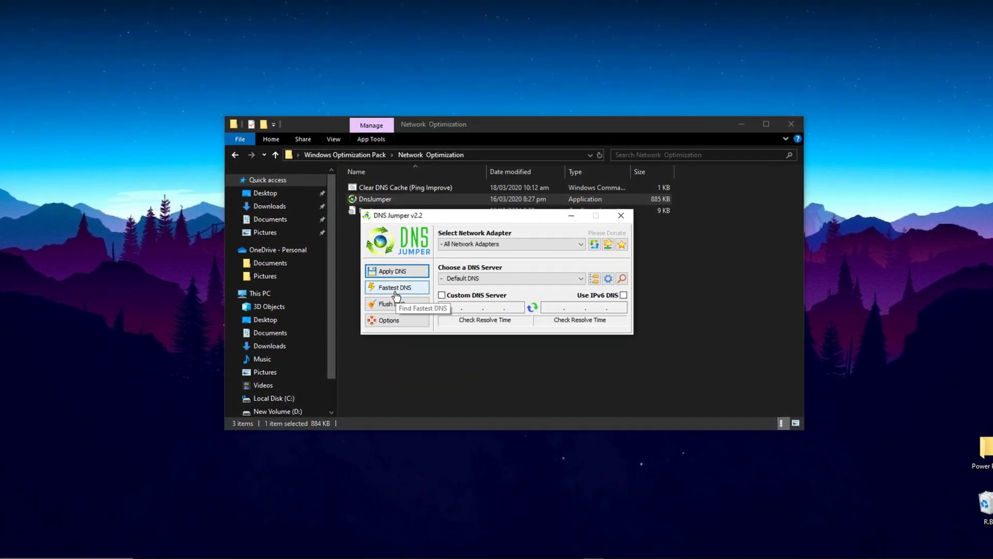
click(393, 287)
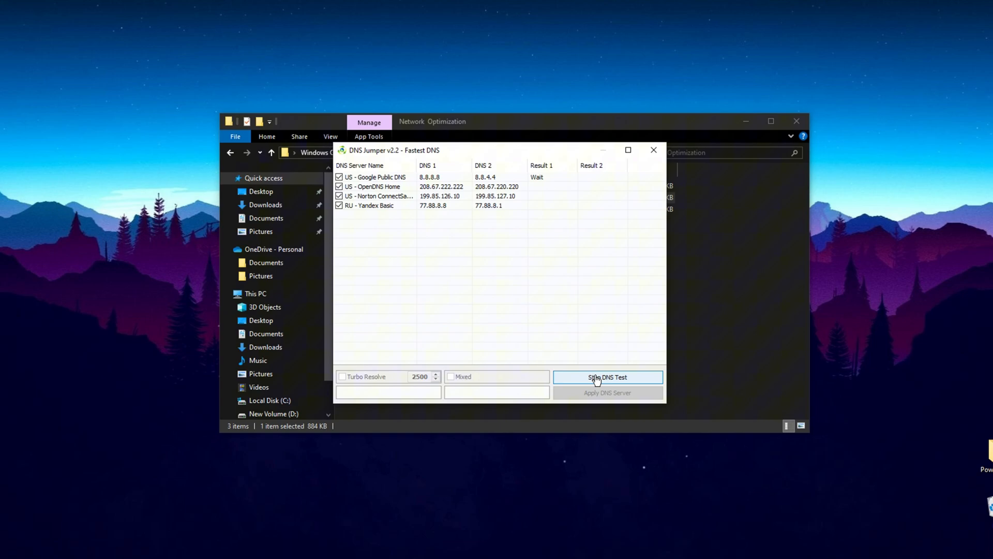
click(607, 376)
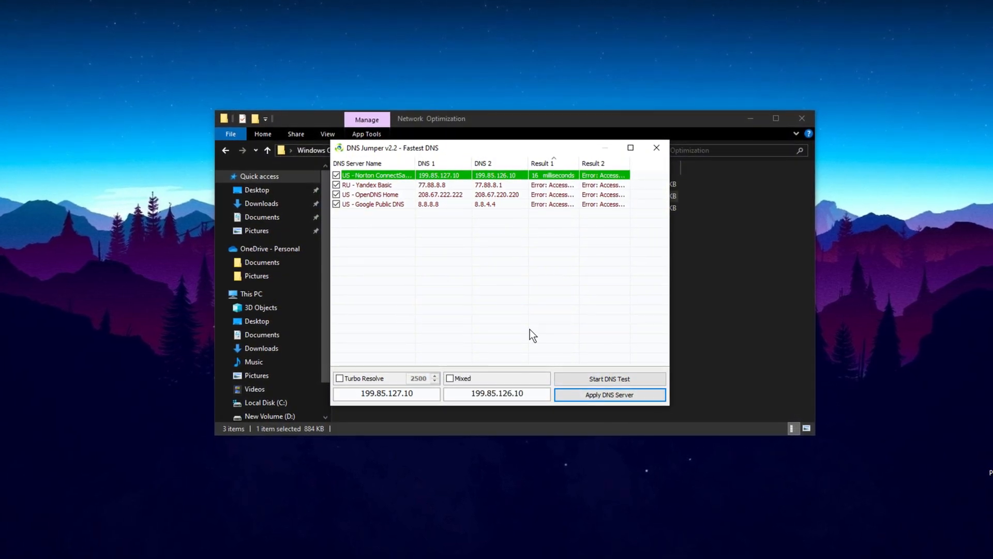
click(655, 148)
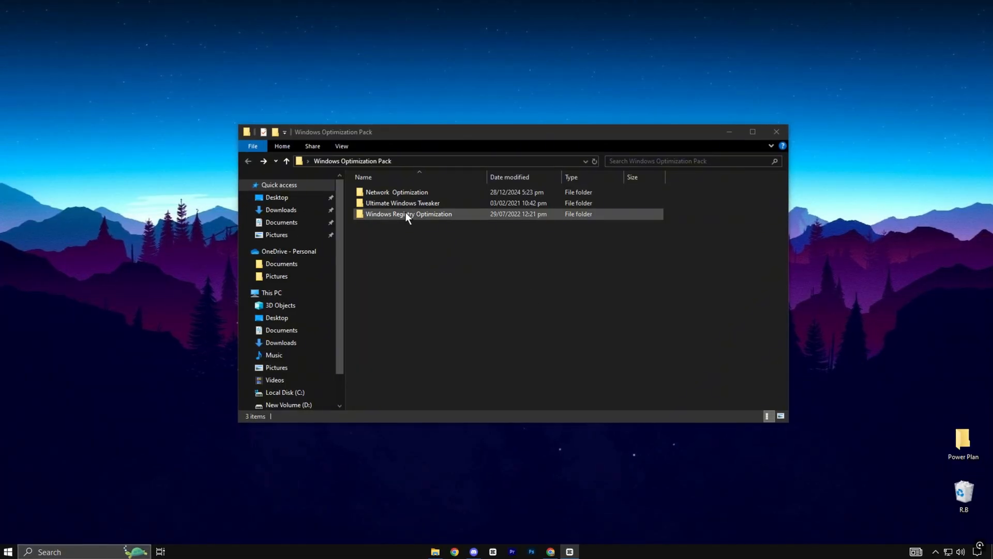
Launch Ultimate Windows Tweaker 4.8 from its folder, allowing the UAC prompt
double_click(408, 213)
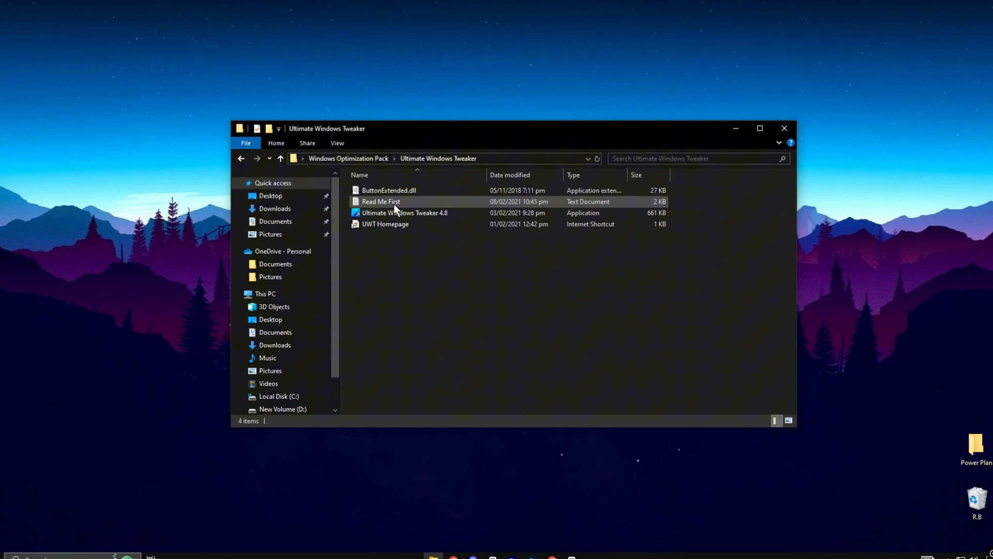
double_click(405, 212)
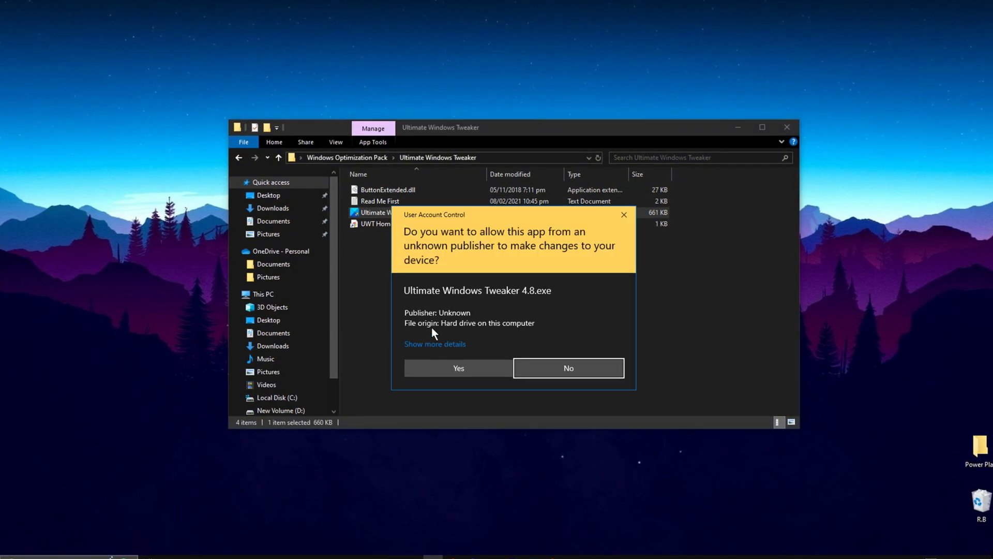
click(457, 368)
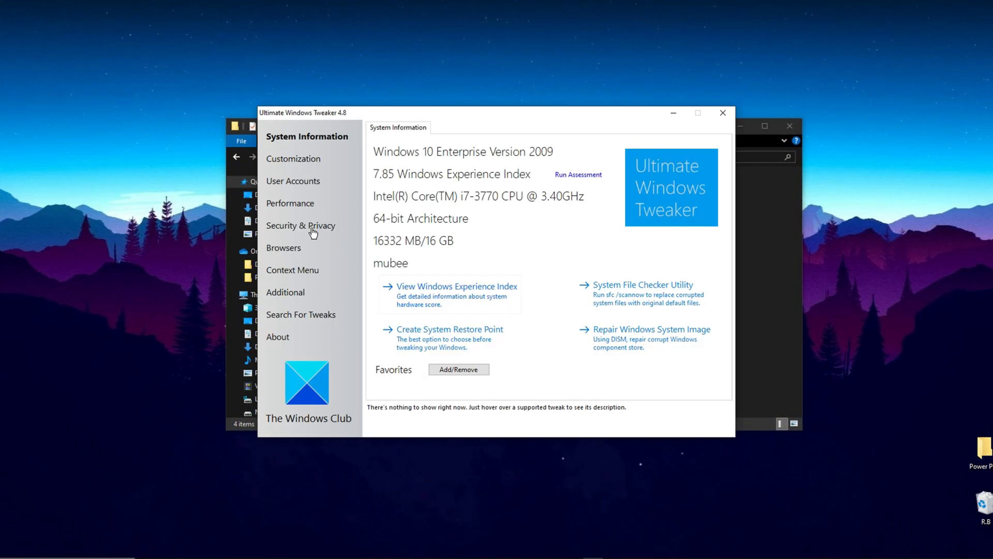
Turn on the Disable Prefetch Service tweak among the Performance tweaks
click(290, 202)
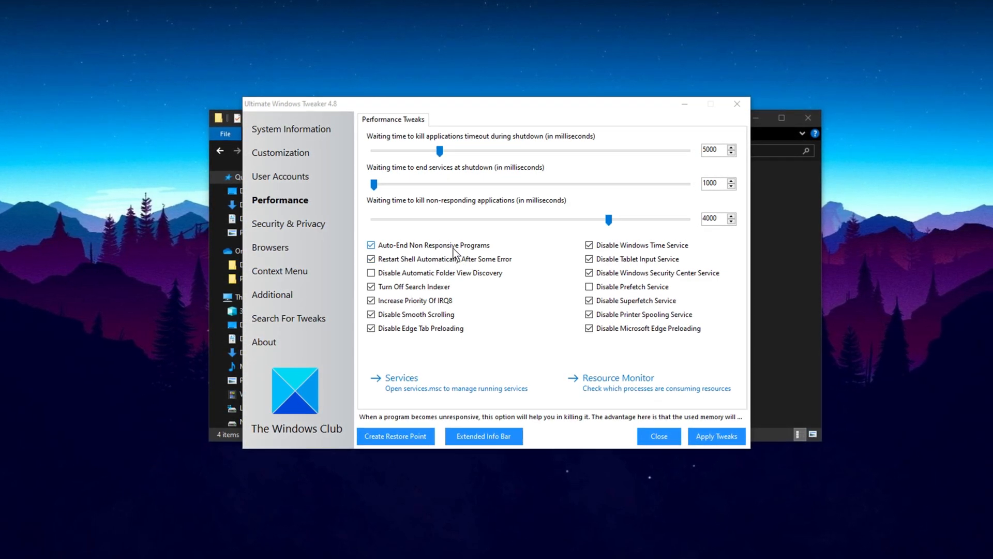
mouse_move(475, 304)
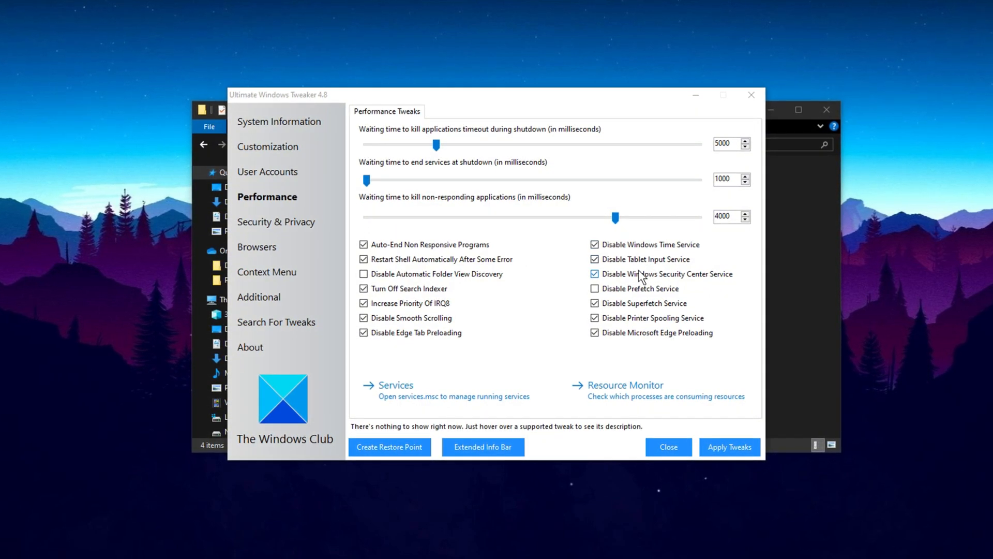
click(595, 289)
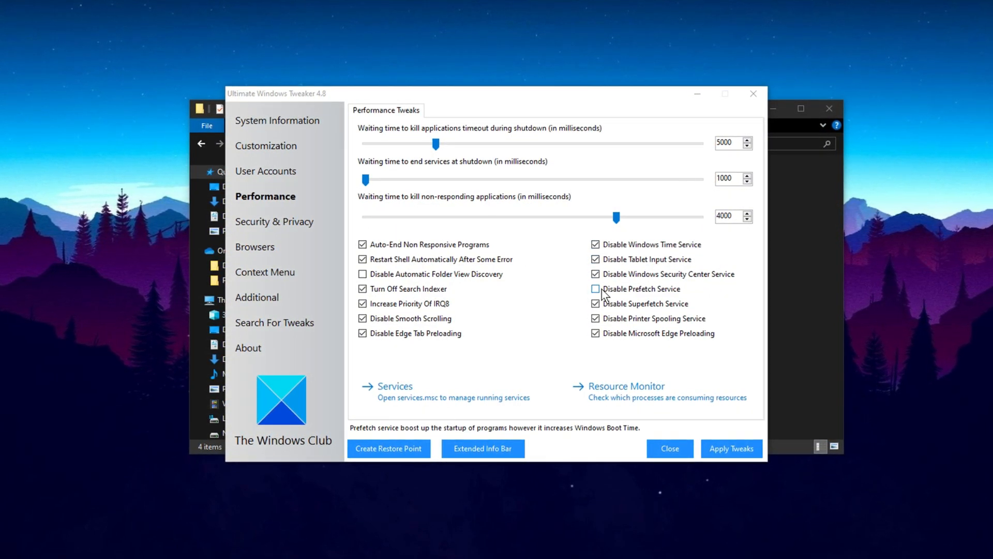
click(595, 289)
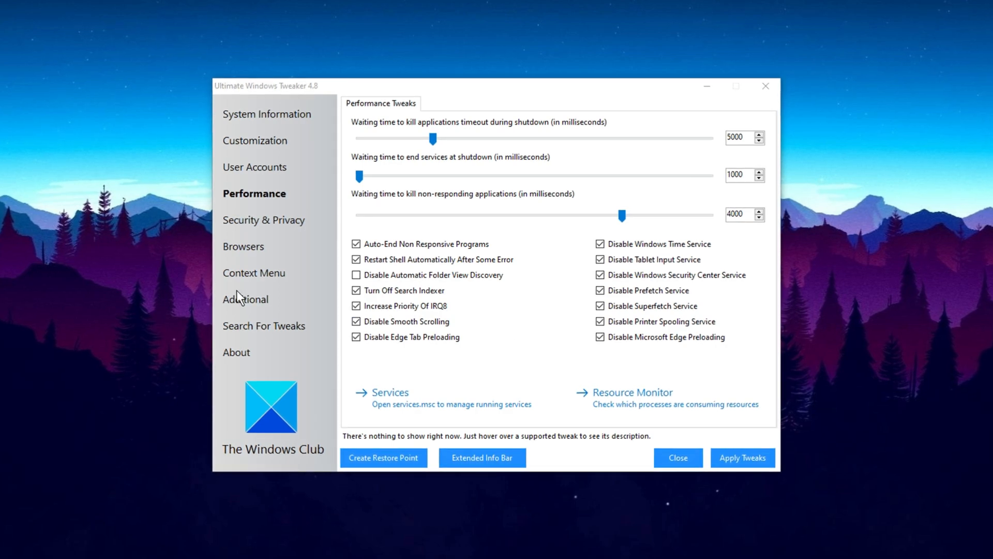
Apply the selected tweaks including the Additional page and dismiss the restart prompt
click(245, 299)
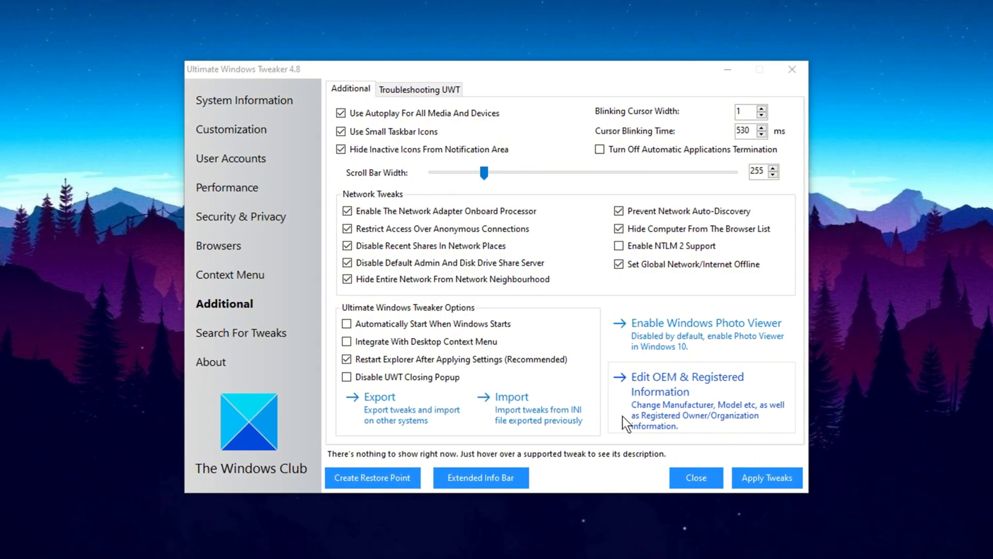
click(767, 478)
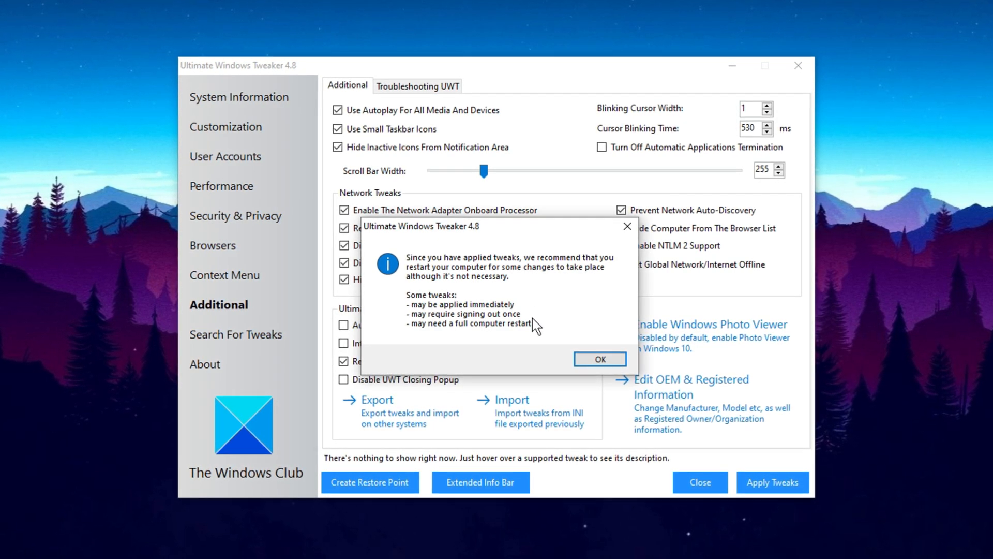
click(599, 359)
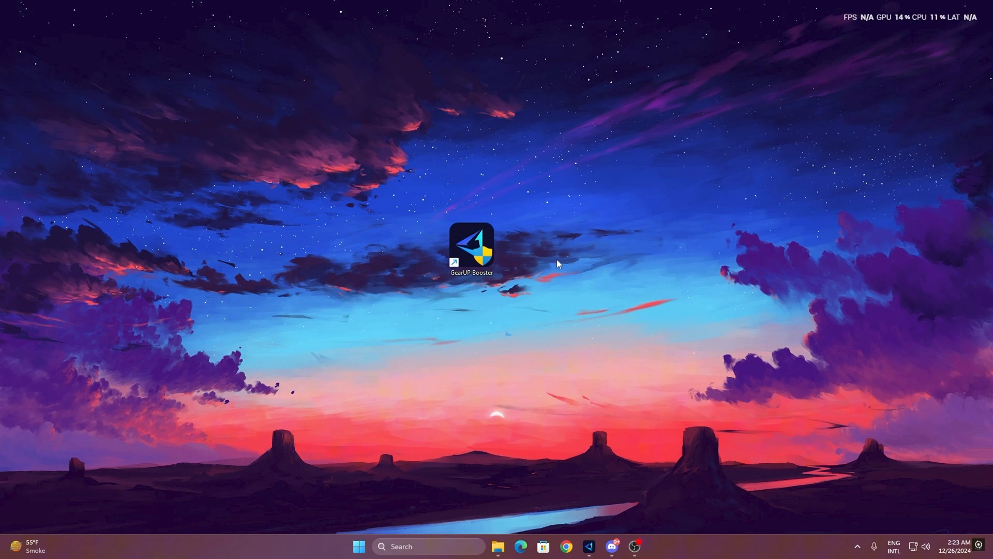
mouse_move(472, 254)
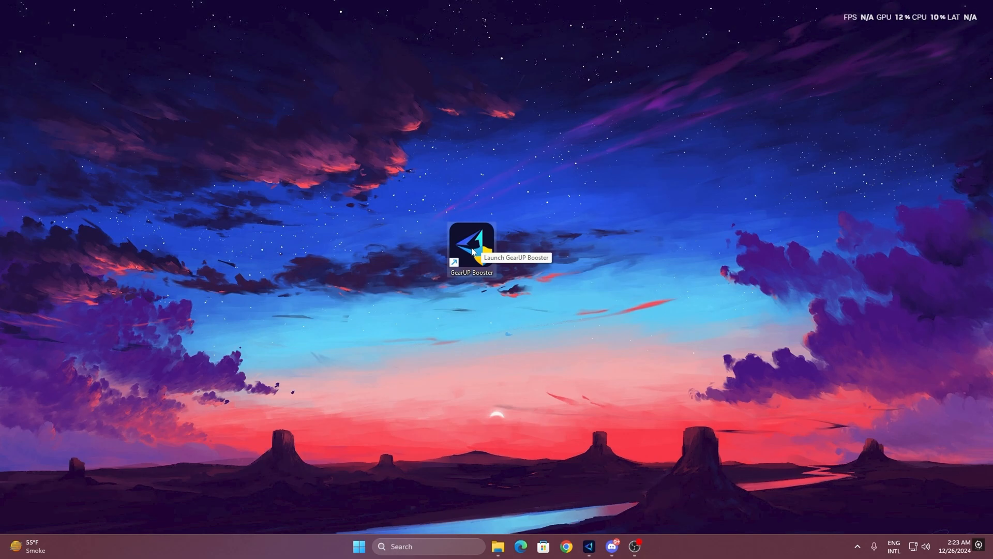
Launch GearUP Booster from its desktop shortcut to reach the Home page
double_click(471, 246)
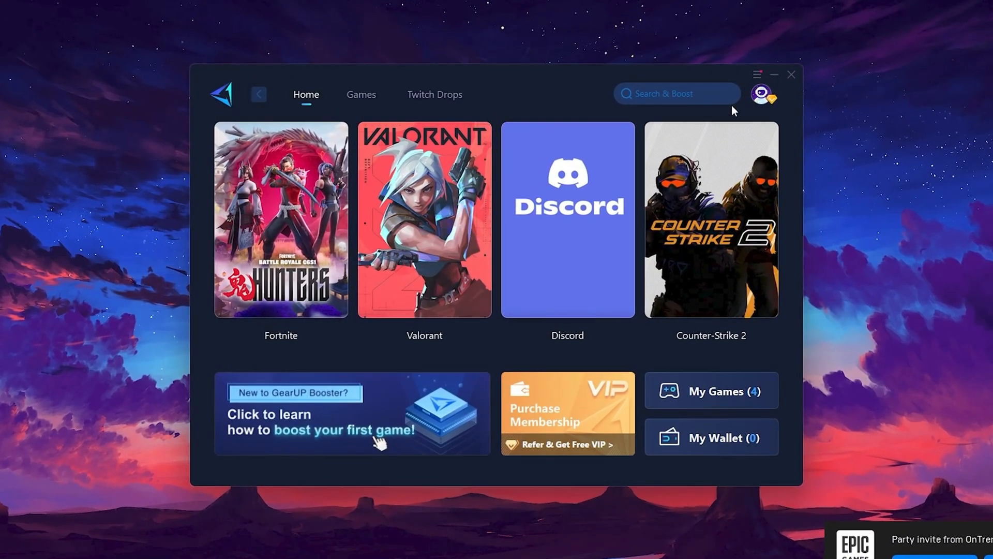
click(763, 94)
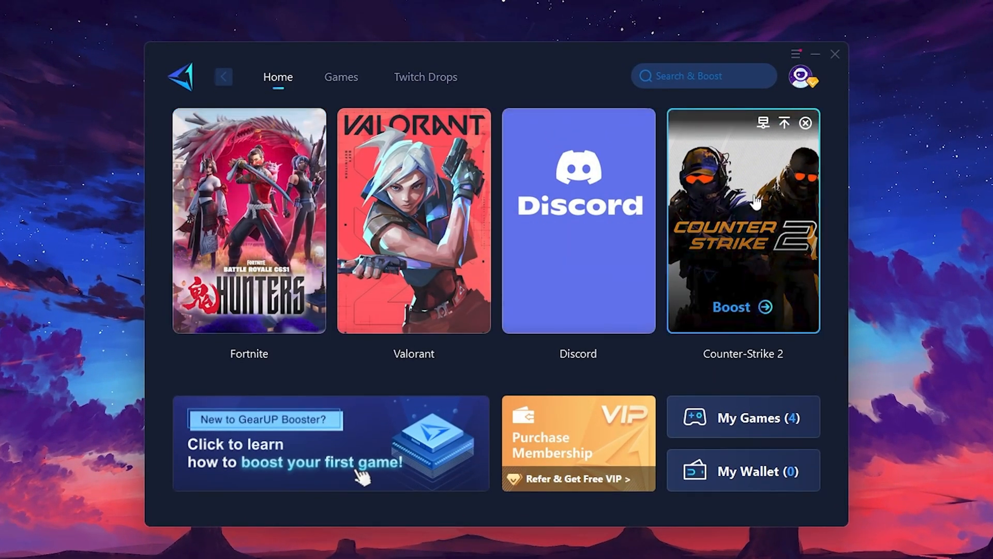
click(340, 76)
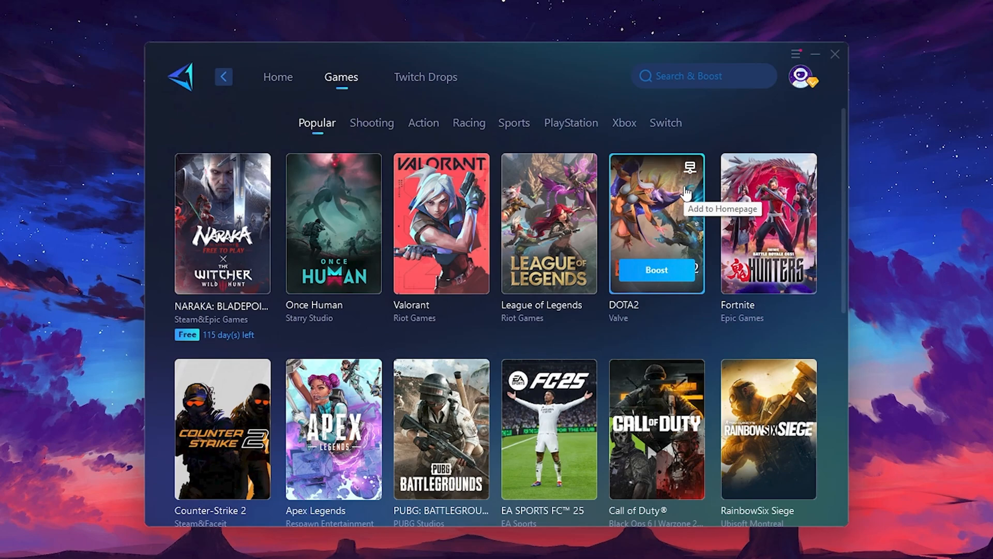
click(277, 77)
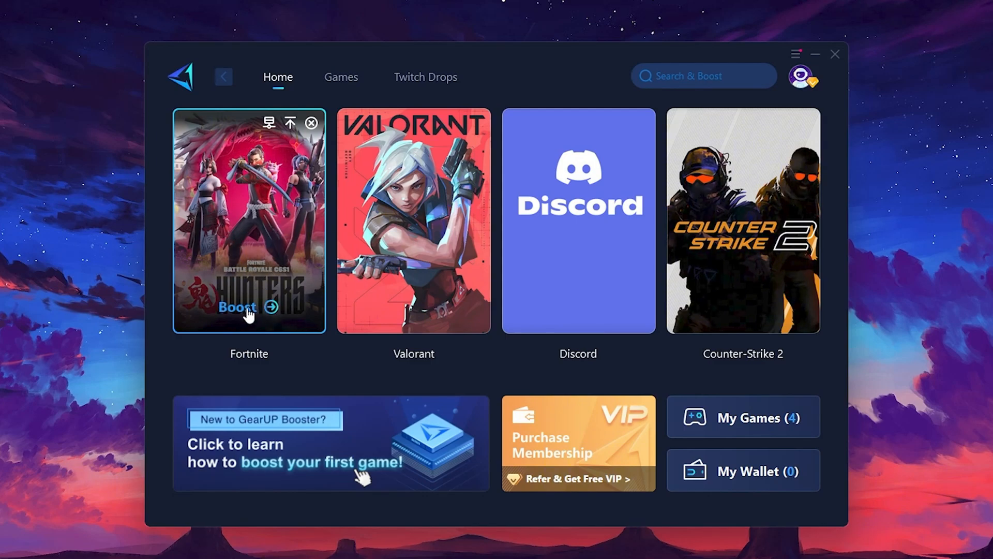
mouse_move(217, 266)
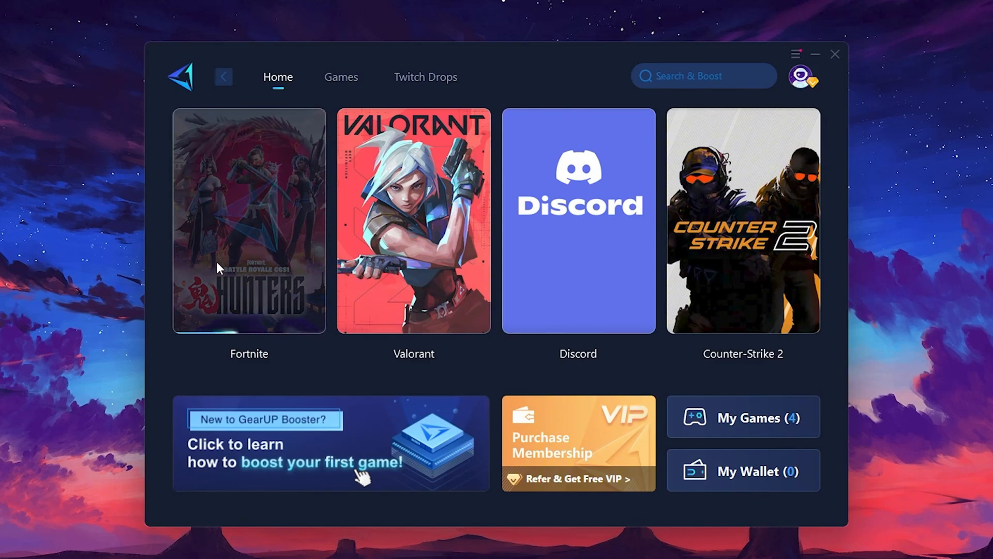
Boost Fortnite on the Middle East region's Auto node and launch the game
click(248, 219)
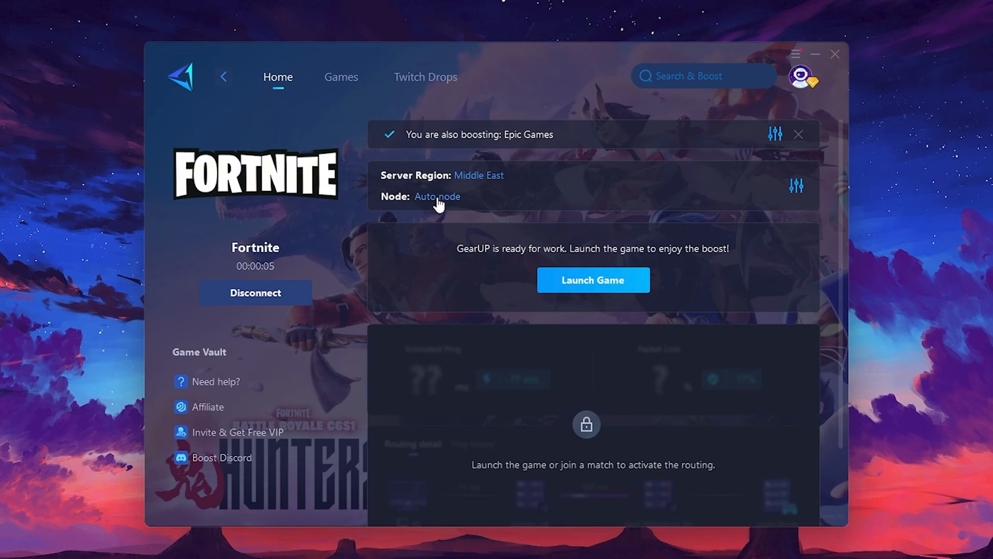
click(478, 176)
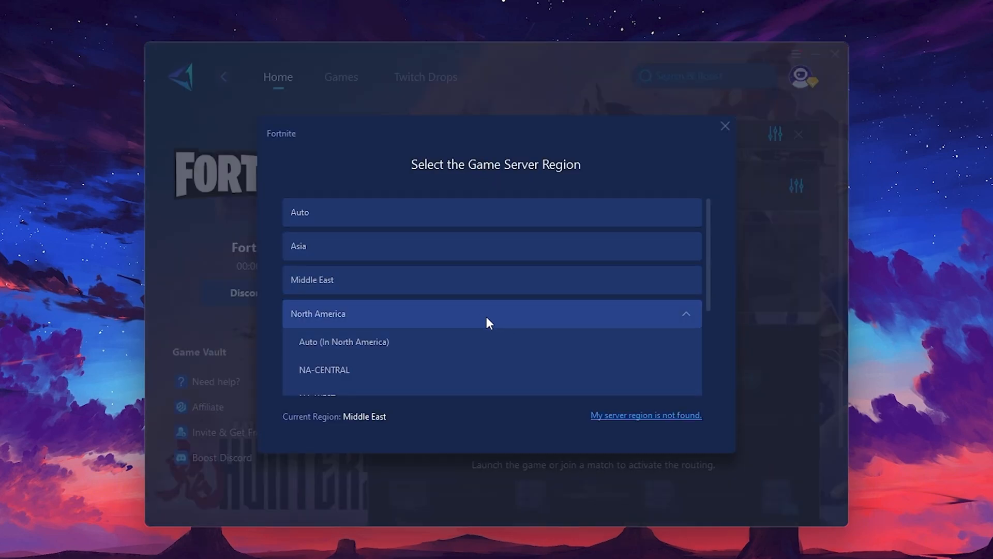
mouse_move(353, 428)
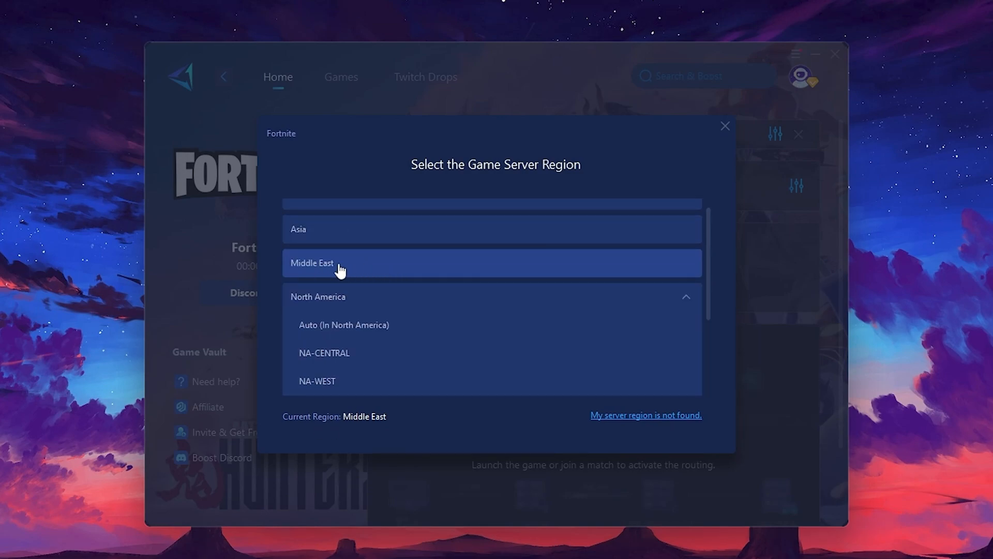
click(312, 261)
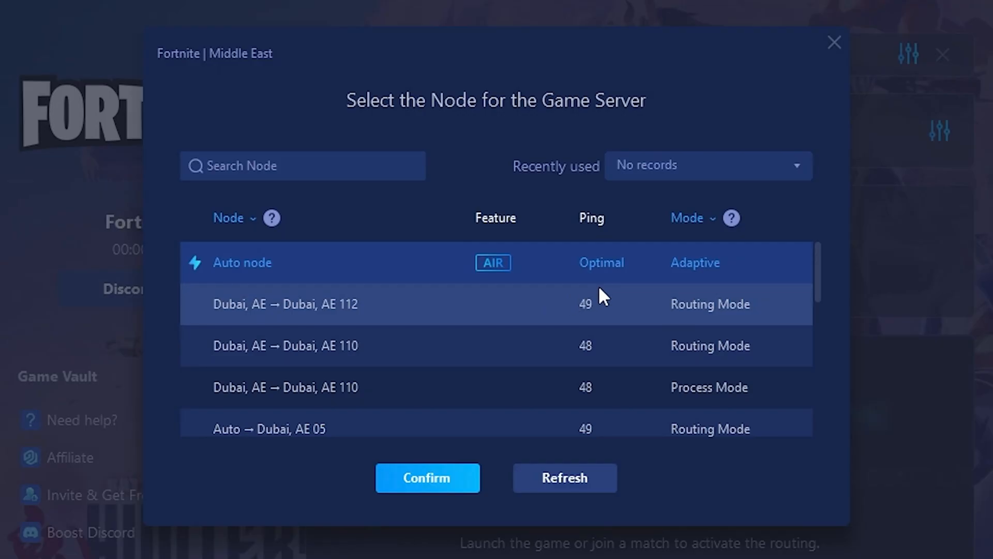
scroll(down, 3)
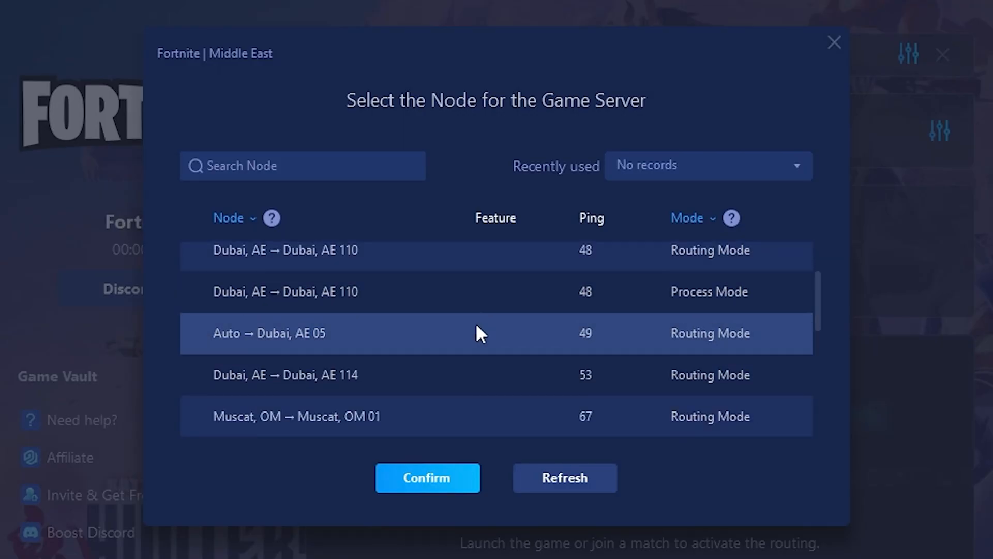
mouse_move(513, 374)
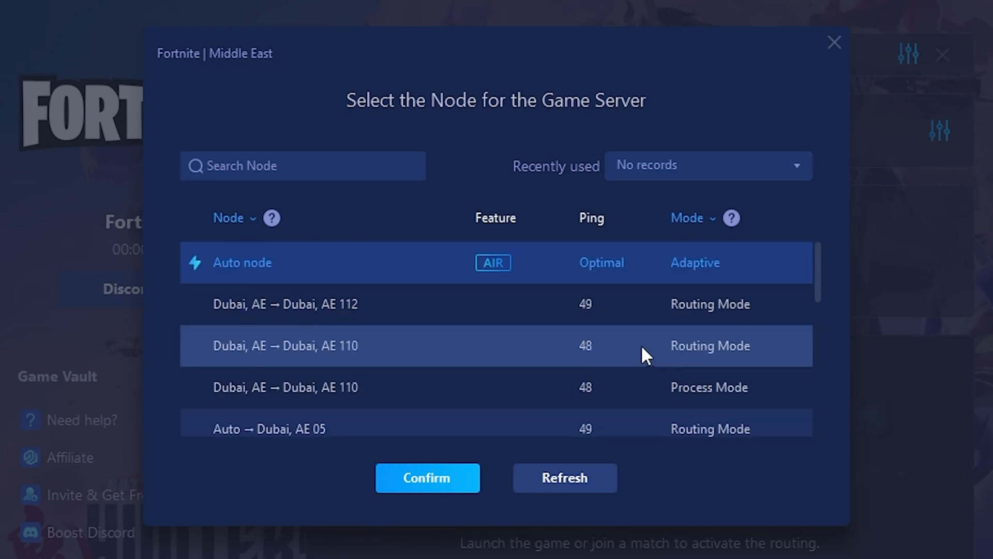
mouse_move(578, 304)
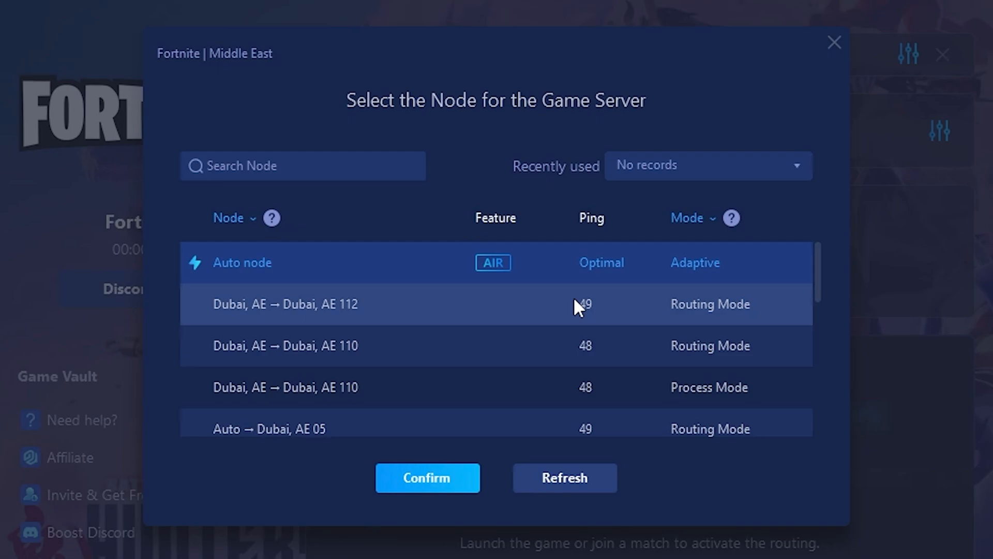
click(427, 478)
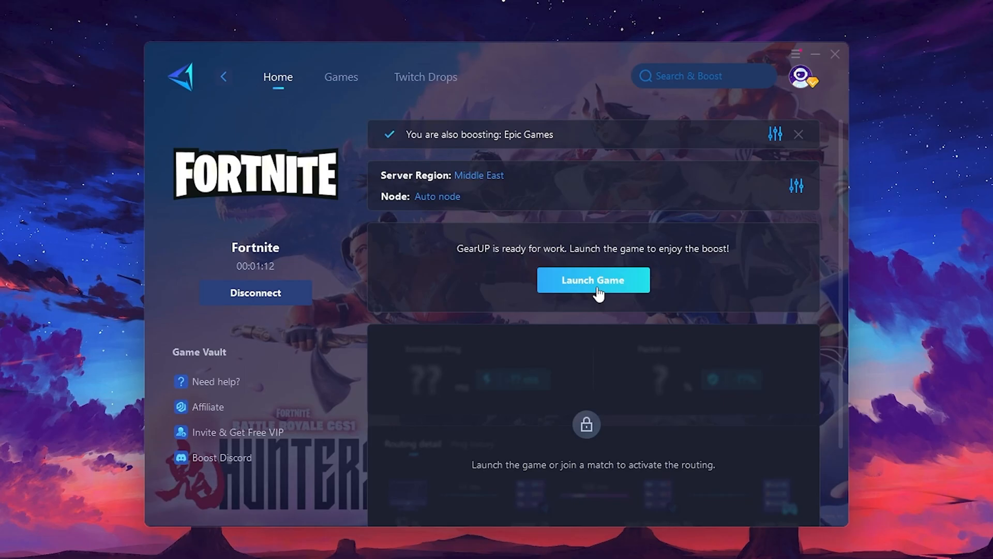
click(593, 280)
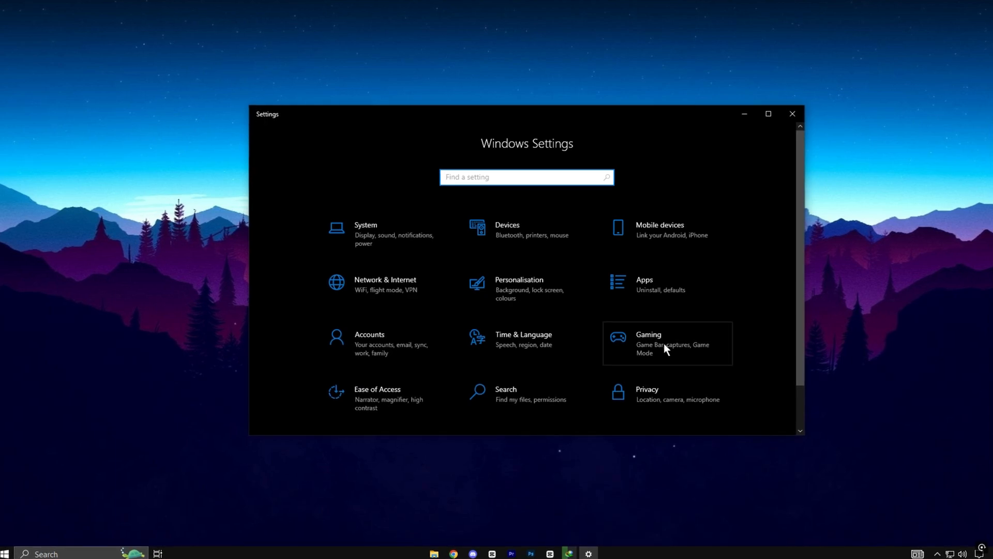
Reach Graphics settings via Gaming > Game Mode > Related settings
click(666, 344)
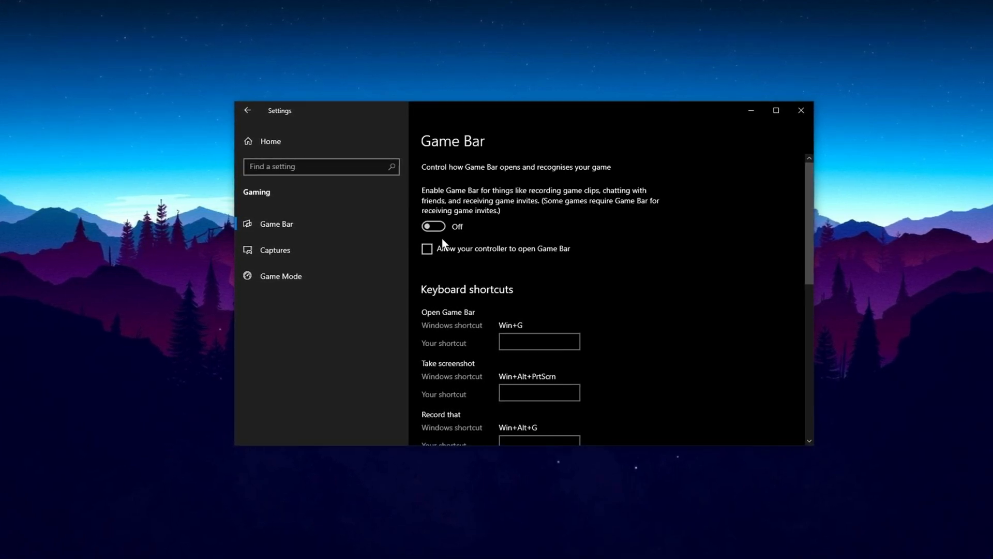
click(280, 276)
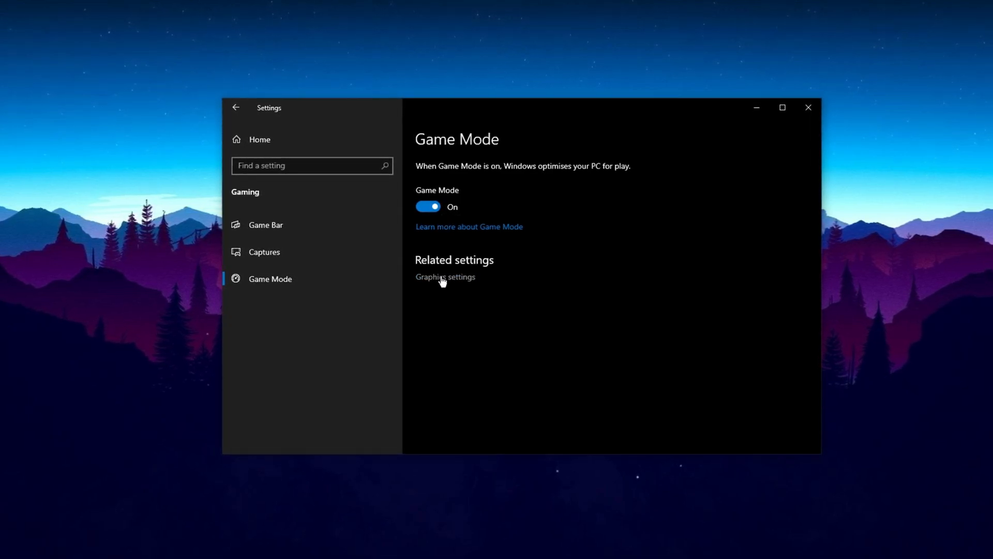
click(445, 278)
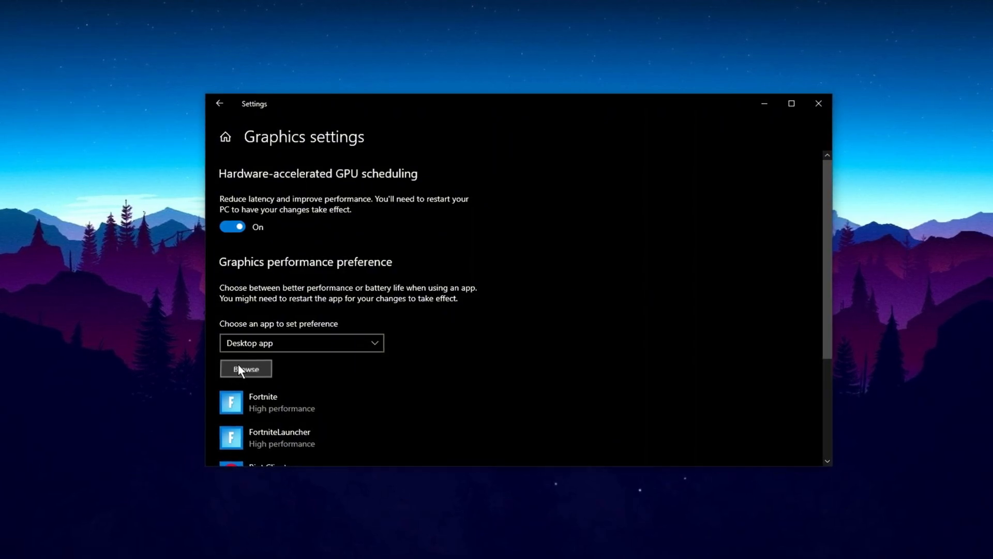
Add FortniteClient-Win64-Shipping.exe from D:\Fortnite\...\Binaries\Win64 to the graphics preference list
click(245, 369)
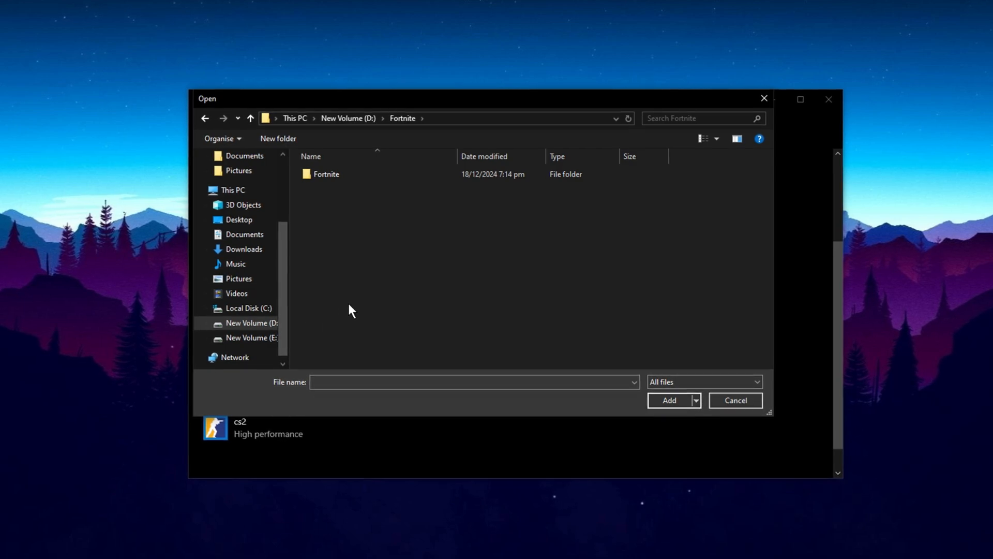
mouse_move(326, 174)
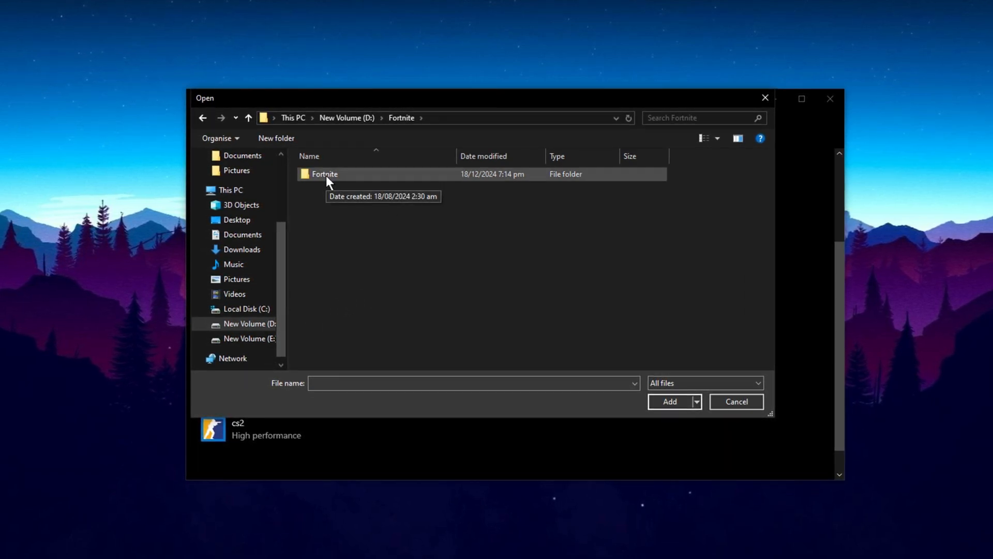
double_click(325, 173)
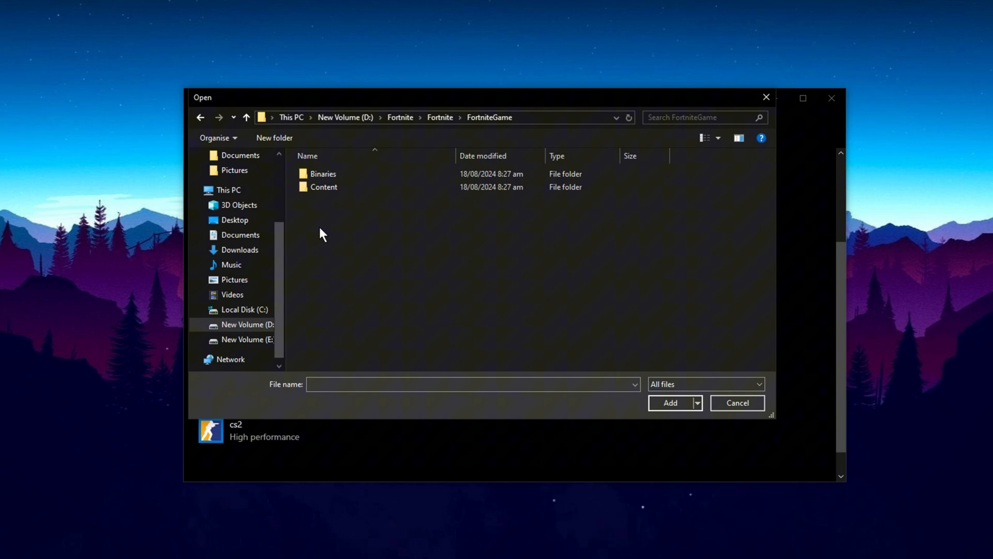
double_click(322, 173)
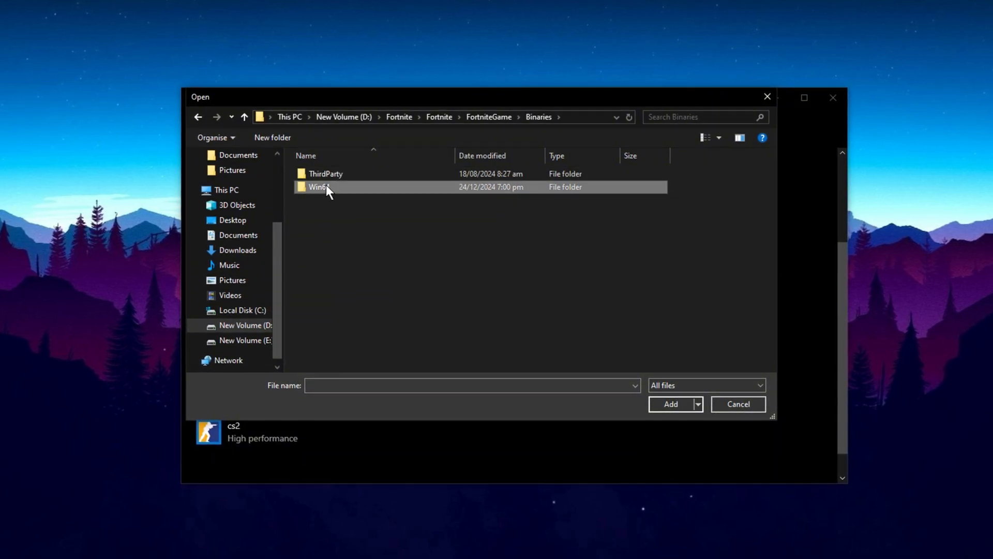
double_click(320, 186)
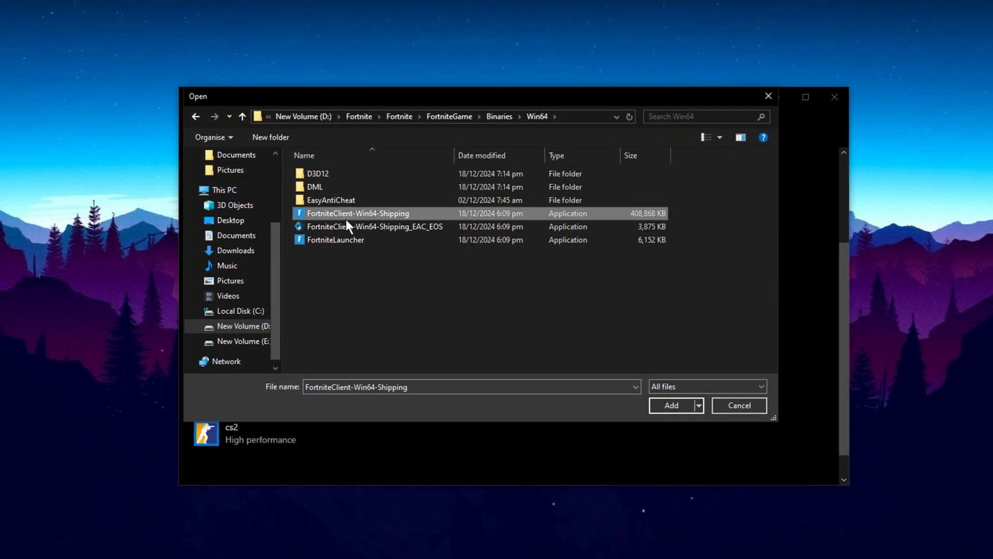
mouse_move(358, 213)
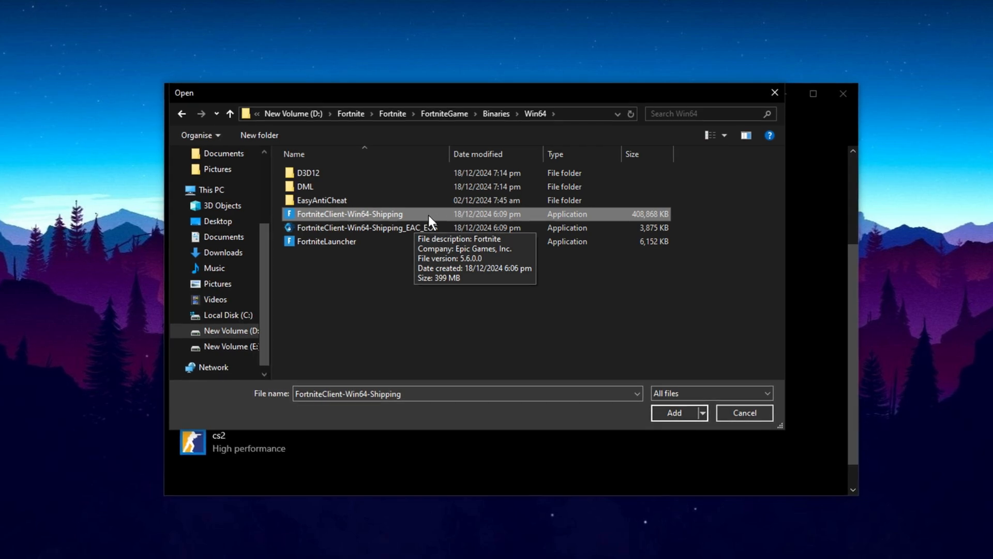
click(673, 413)
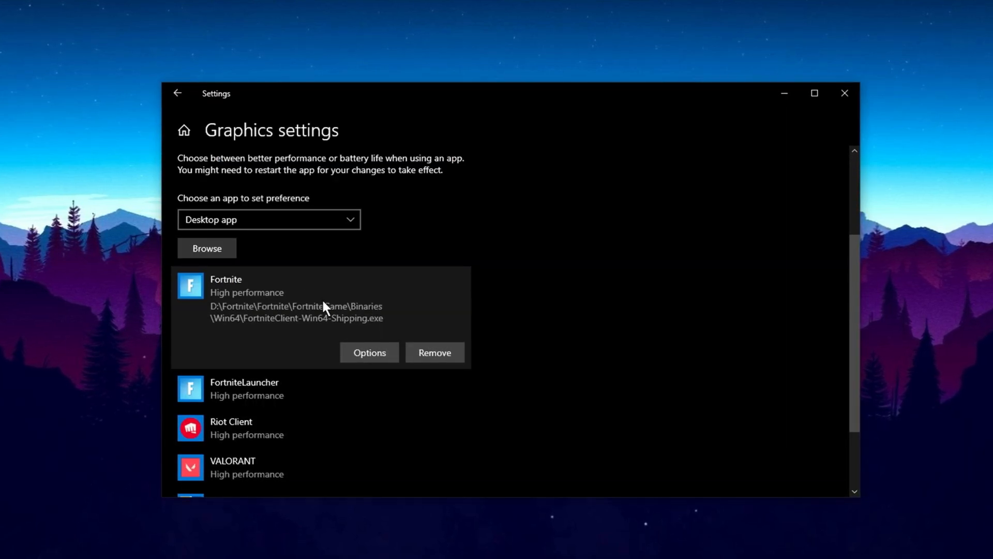
Save Fortnite's graphics preference as High performance on the GTX 1050 Ti
click(370, 351)
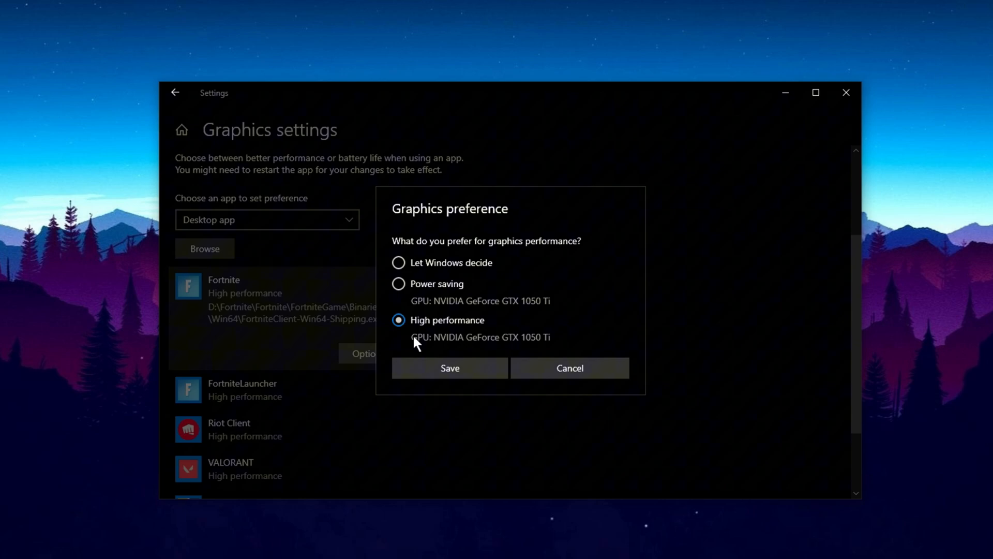
click(449, 367)
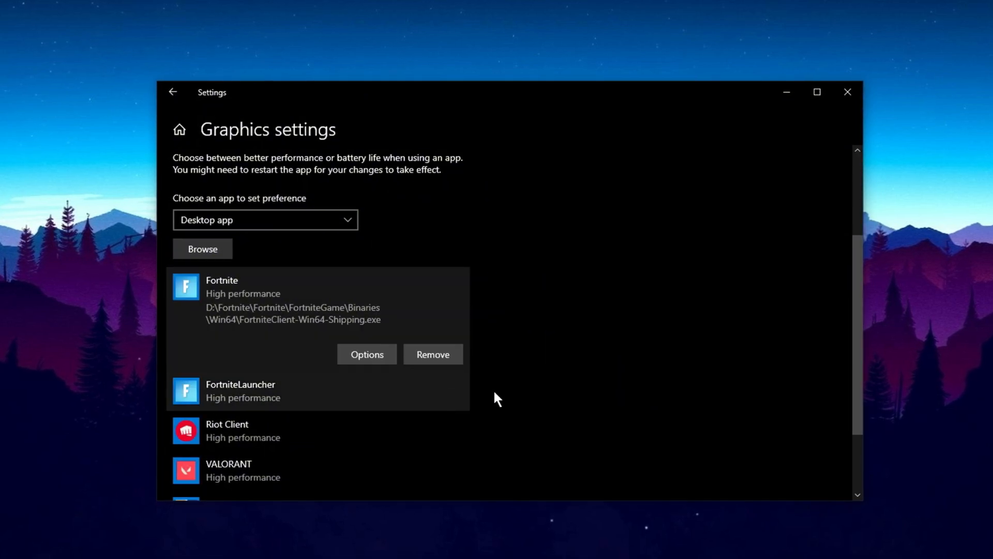